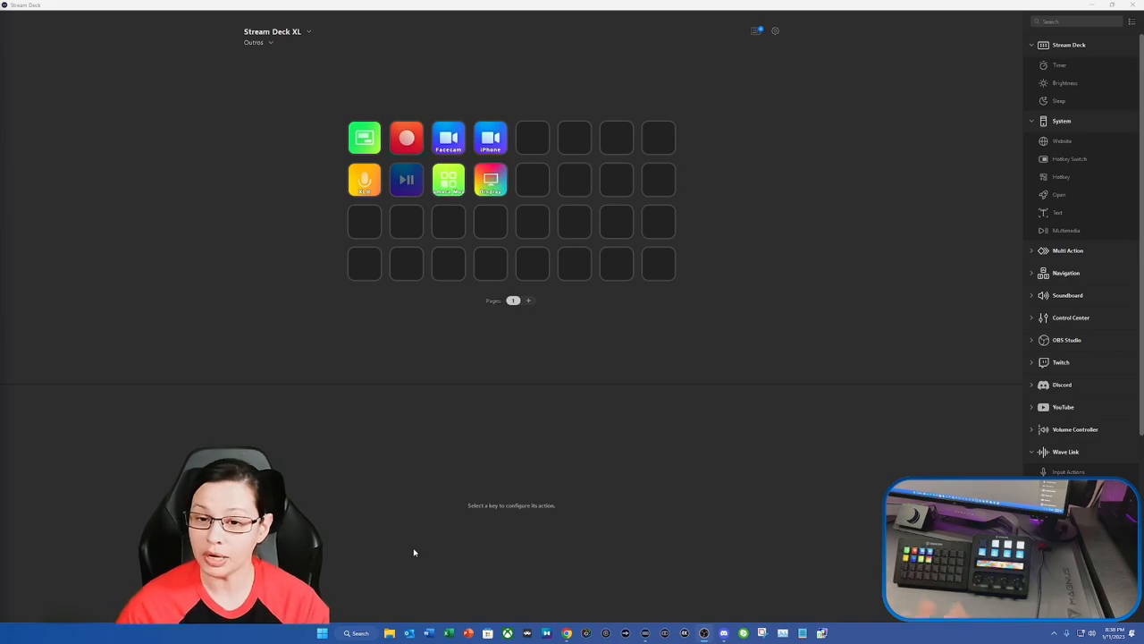
Step: Go to the Profiles list for the Stream Deck XL in Preferences
left_click(277, 32)
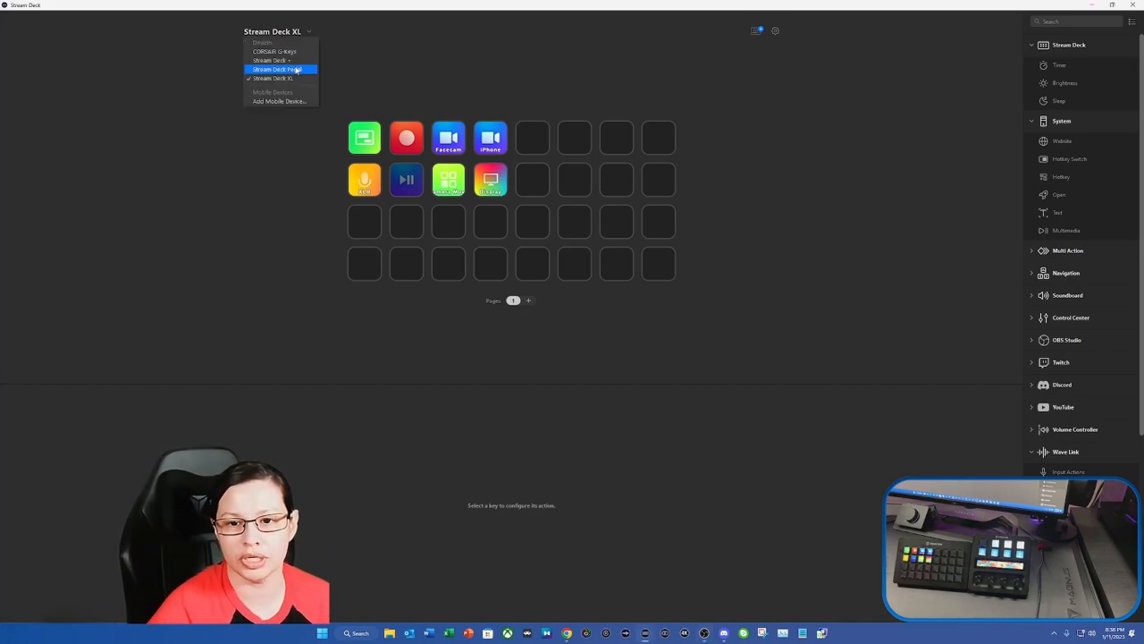
mouse_move(277, 60)
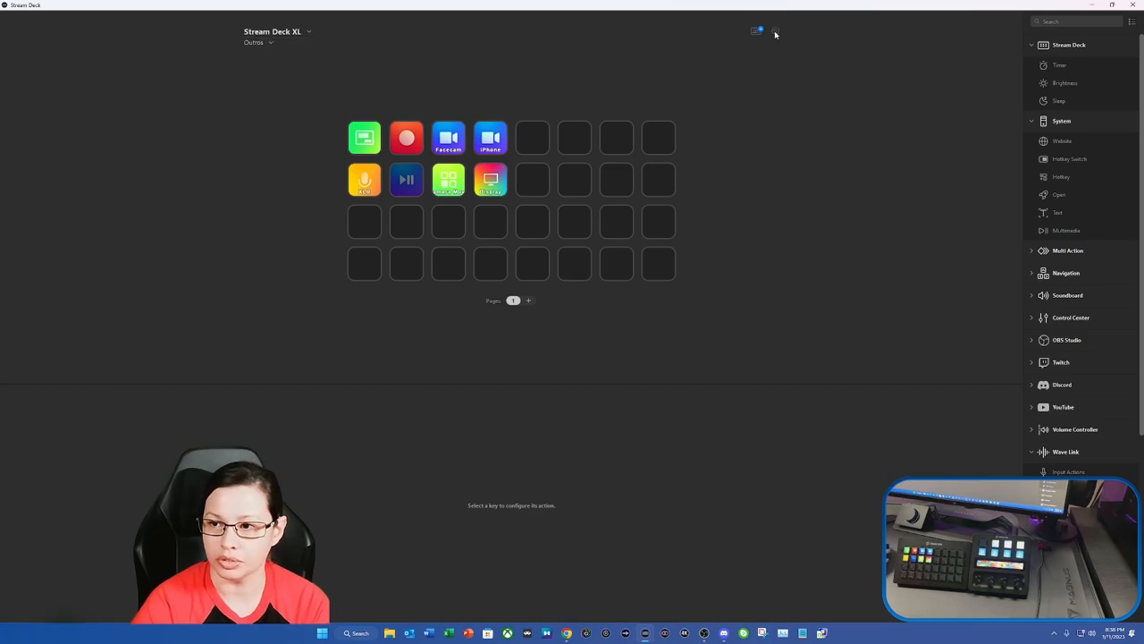
left_click(776, 30)
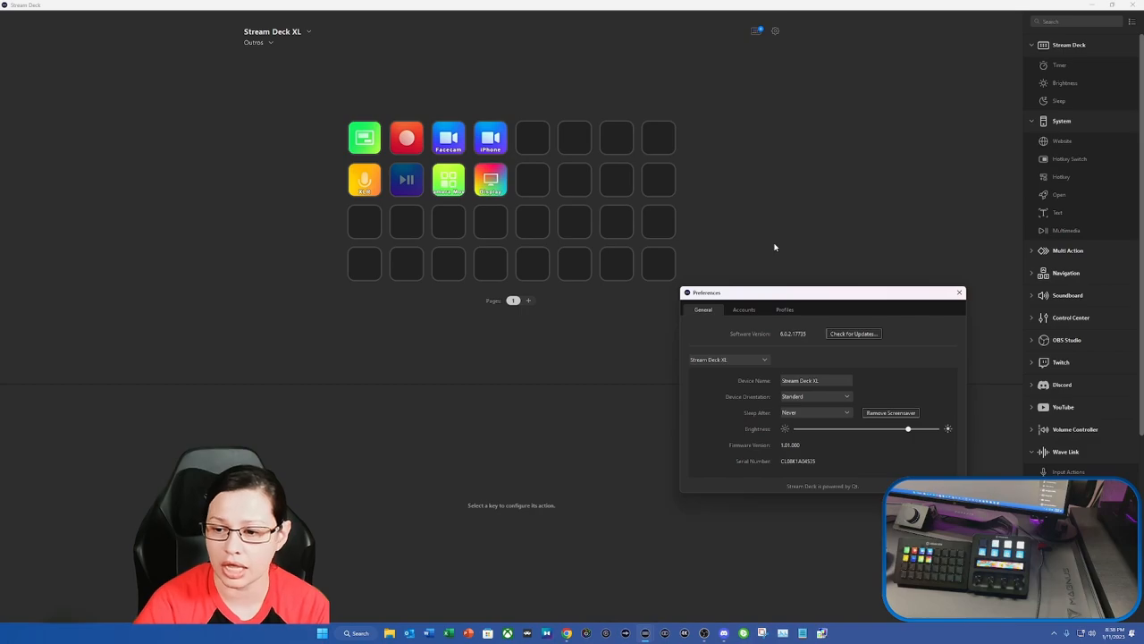
mouse_move(776, 324)
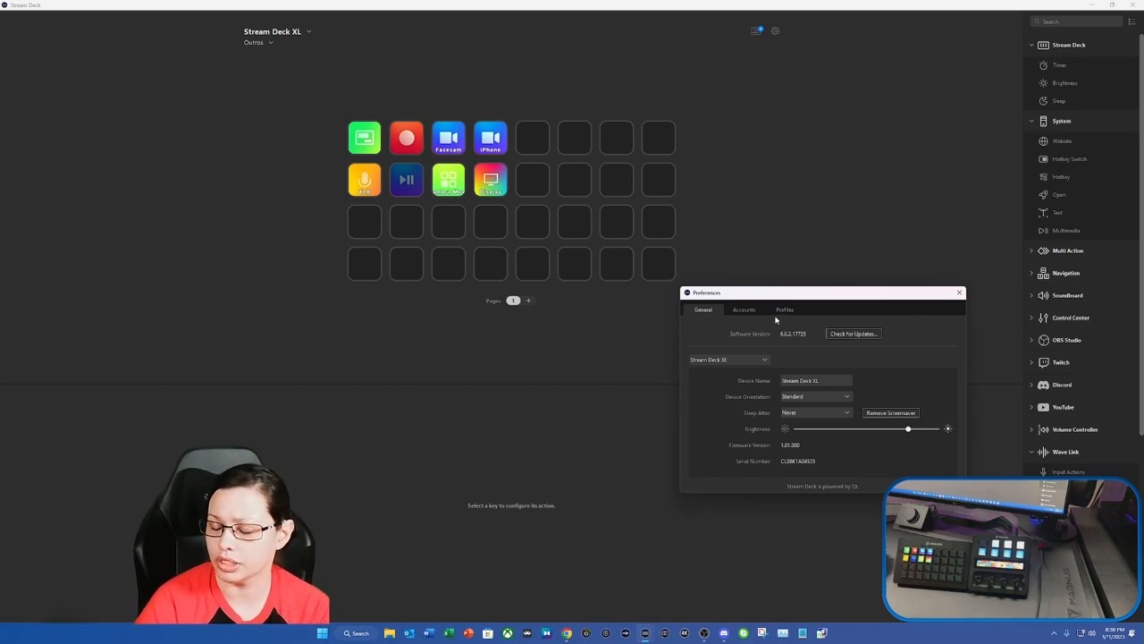
left_click(783, 309)
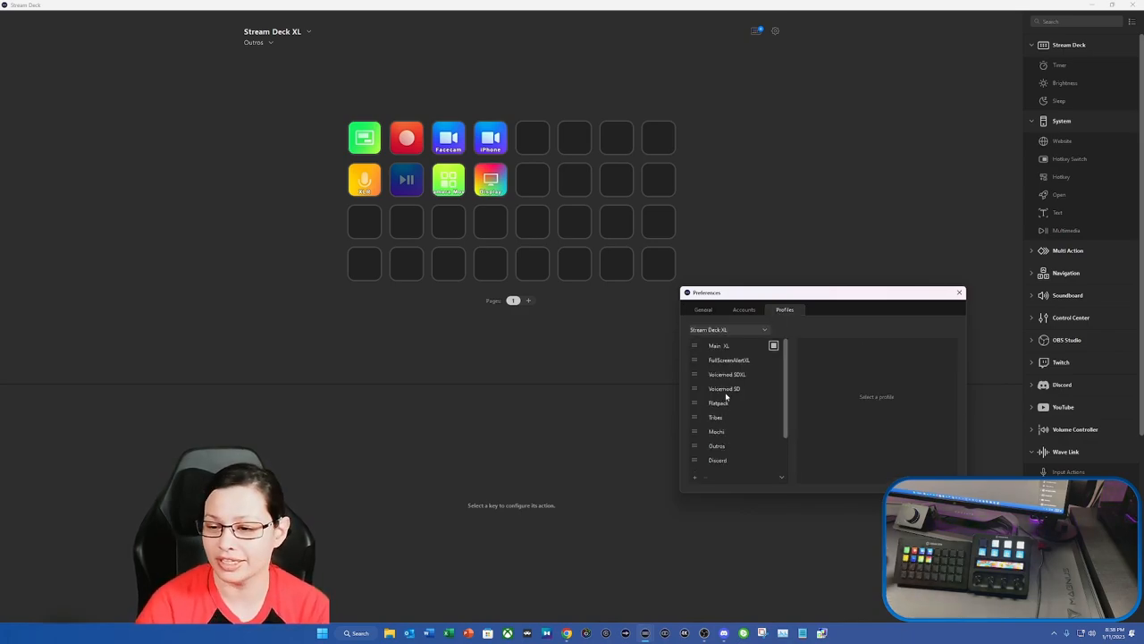
Step: Add a new XL profile and rename it to 'Lights'
scroll("down", 3)
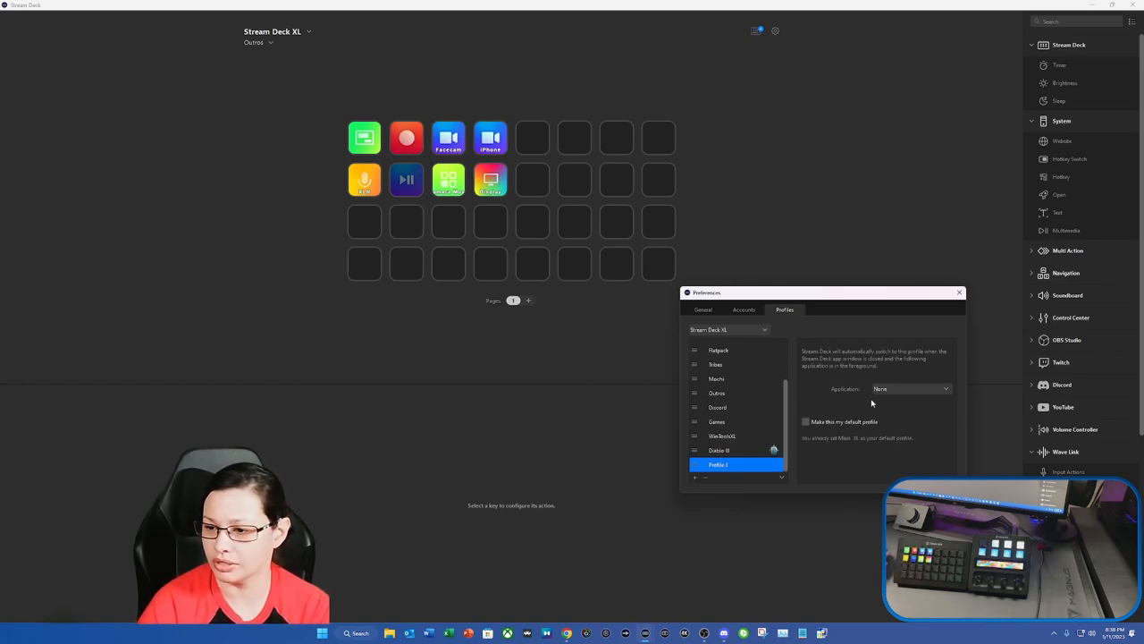
right_click(719, 465)
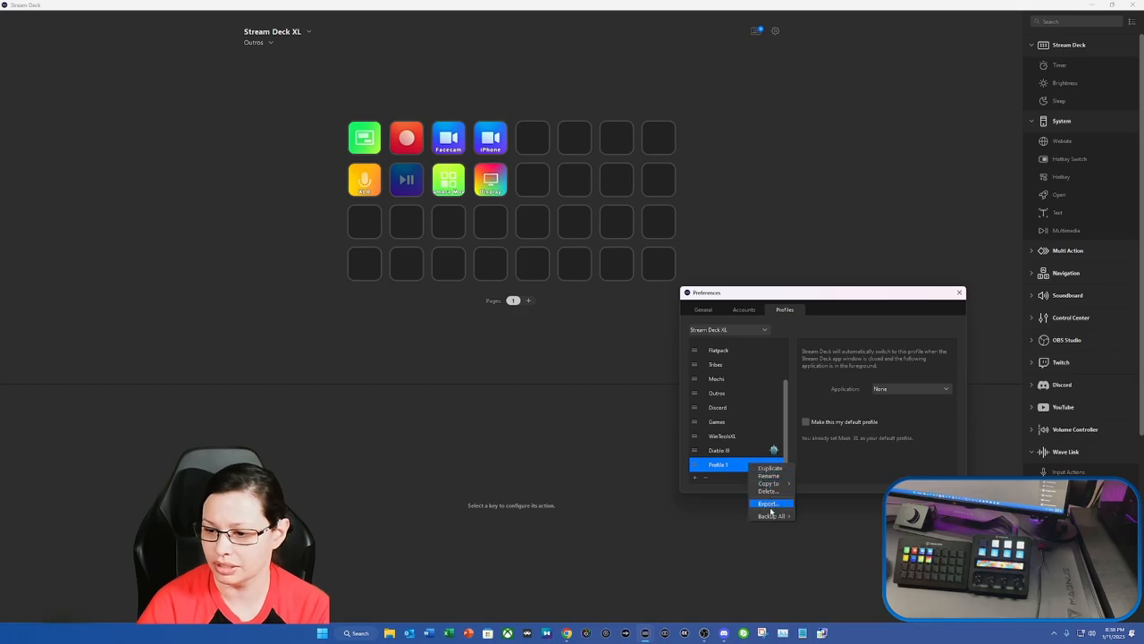
mouse_move(769, 489)
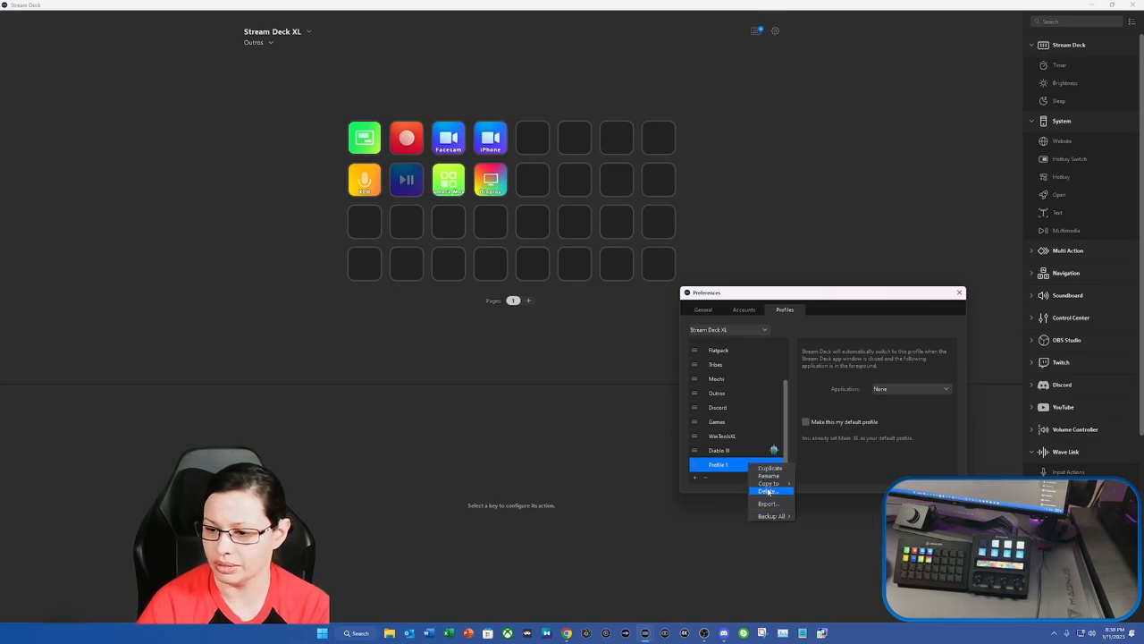
left_click(769, 489)
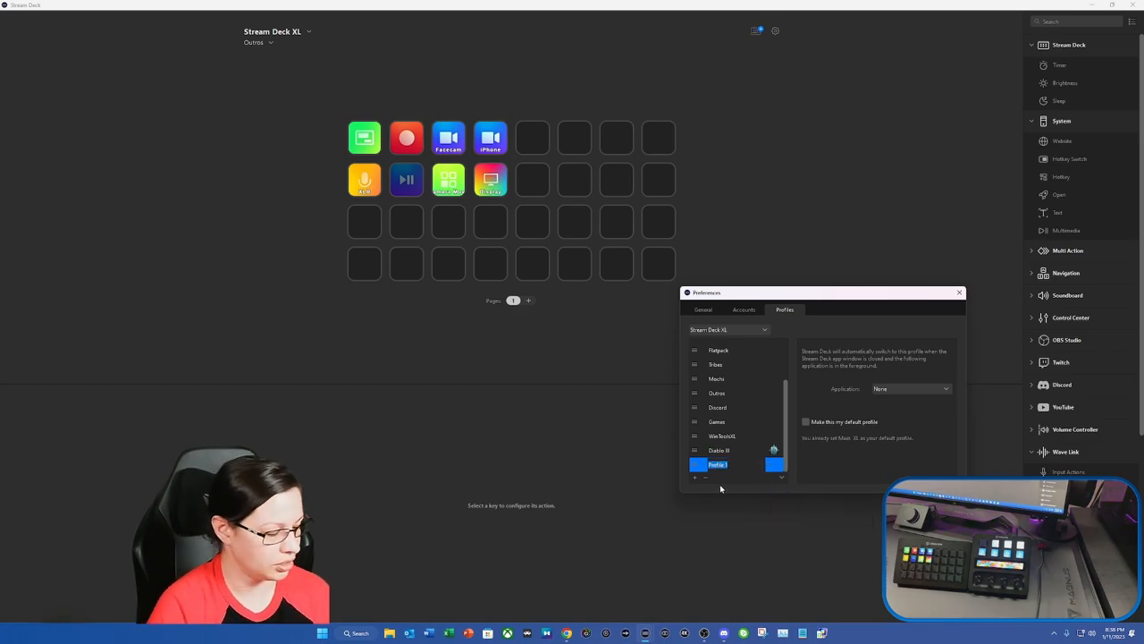
type("Lights")
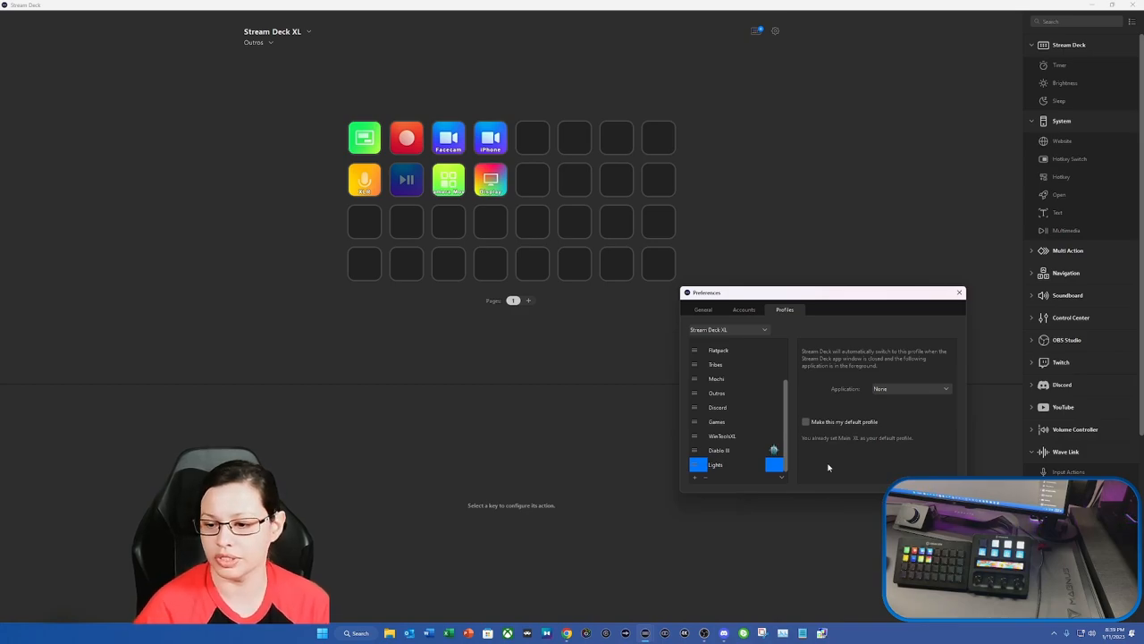
Step: Activate the Lights profile and collapse the action categories to reach Control Center
left_click(715, 465)
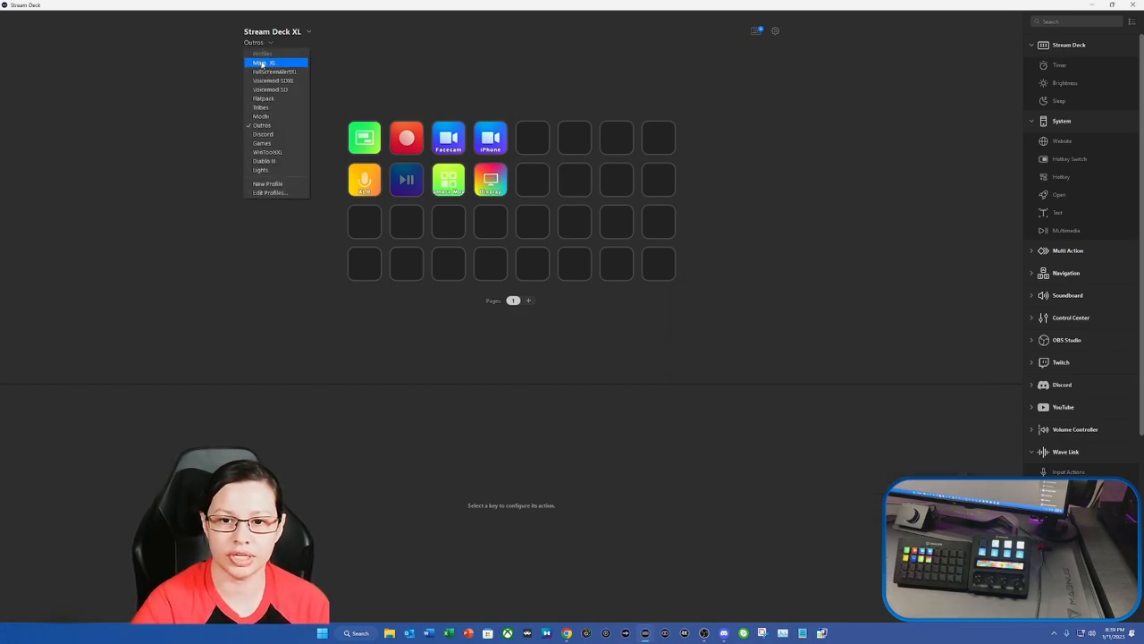
left_click(261, 170)
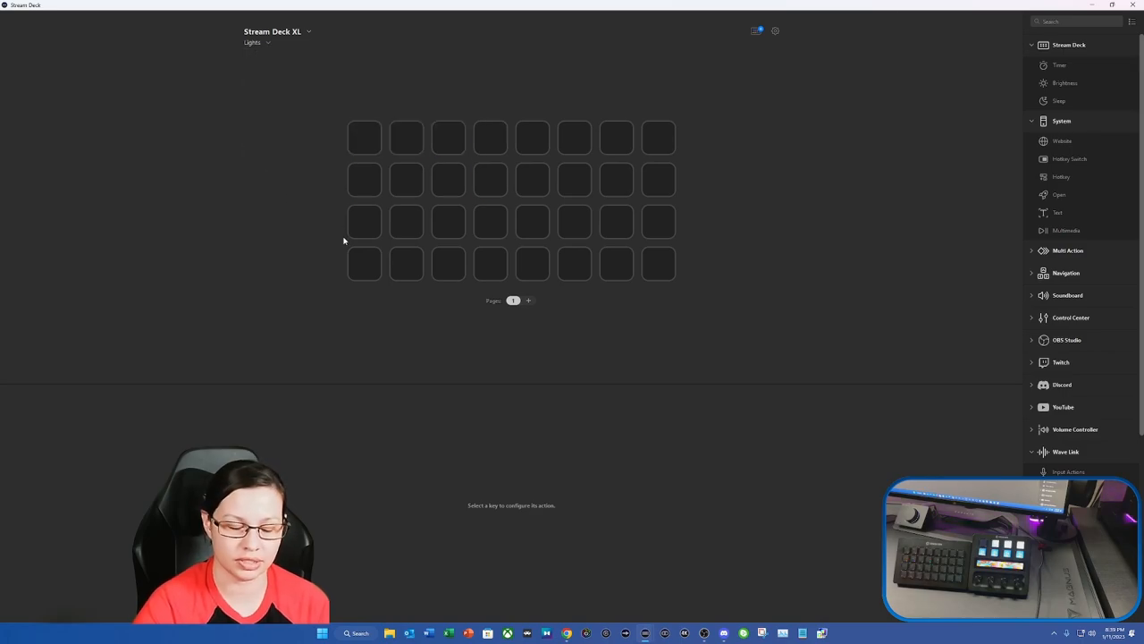
mouse_move(804, 259)
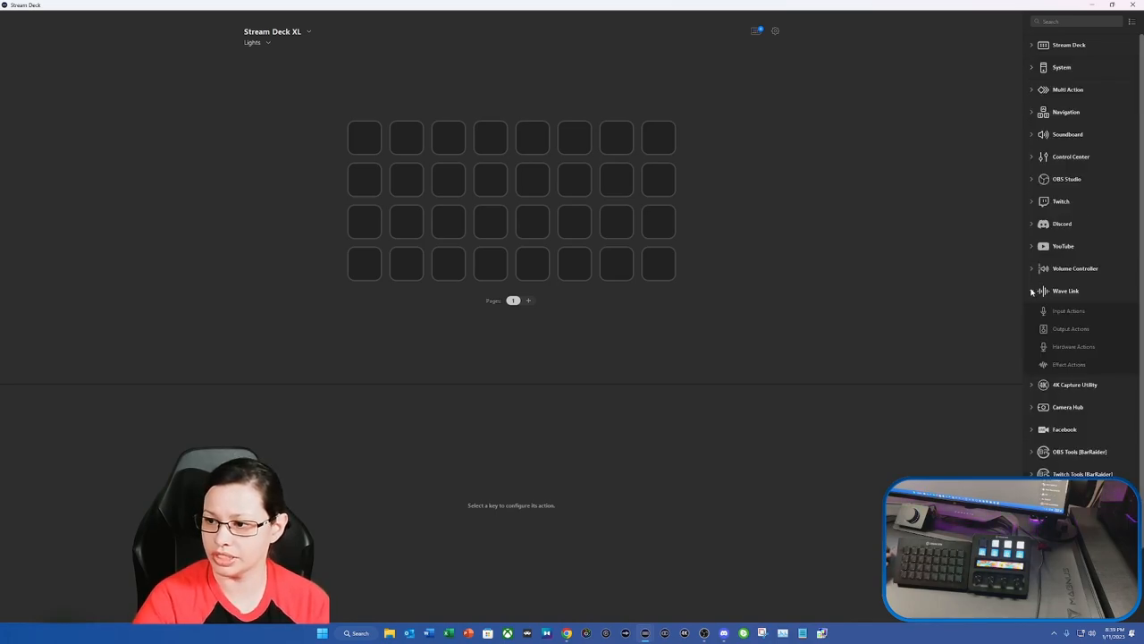
left_click(1065, 289)
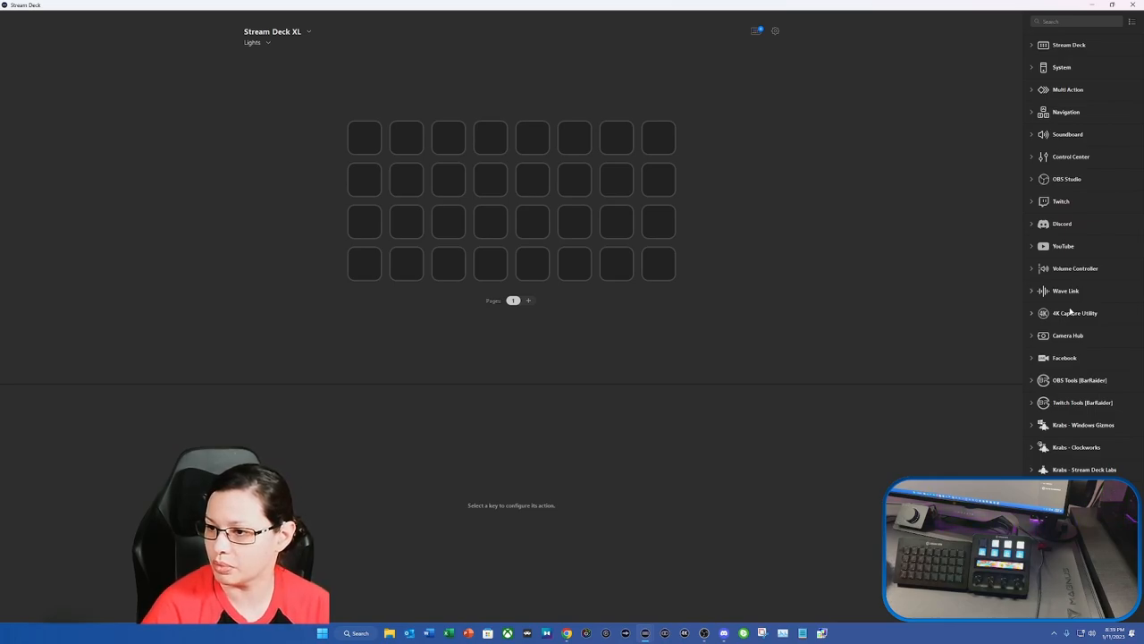
mouse_move(1033, 157)
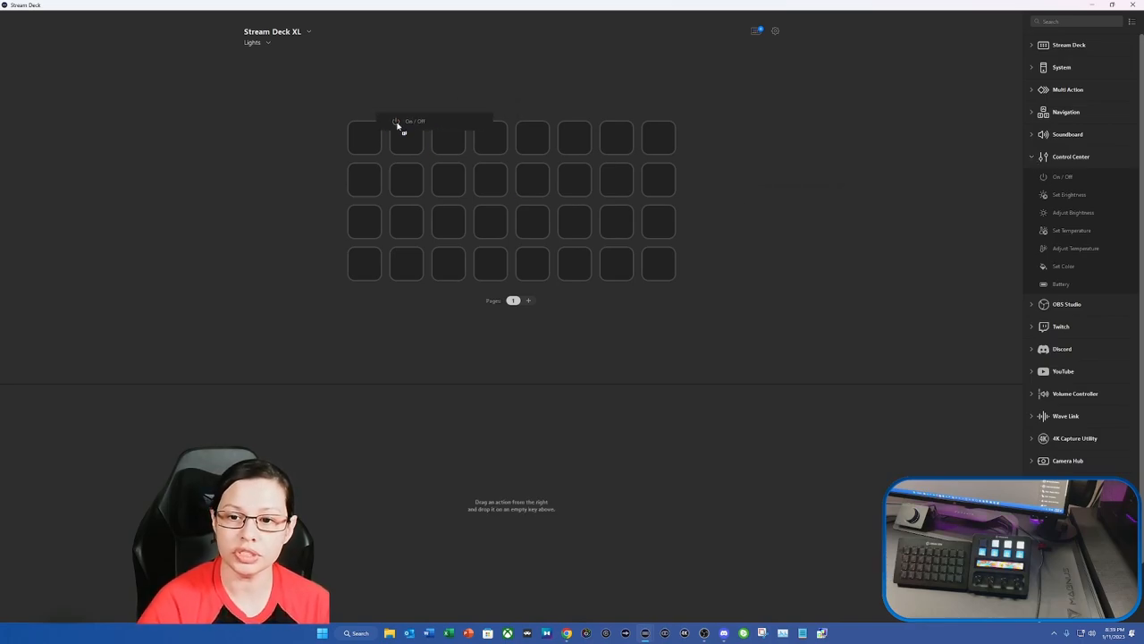
Step: Place a Control Center On/Off toggle on the top-left key and check its Accessory
left_click_drag(404, 126, 365, 136)
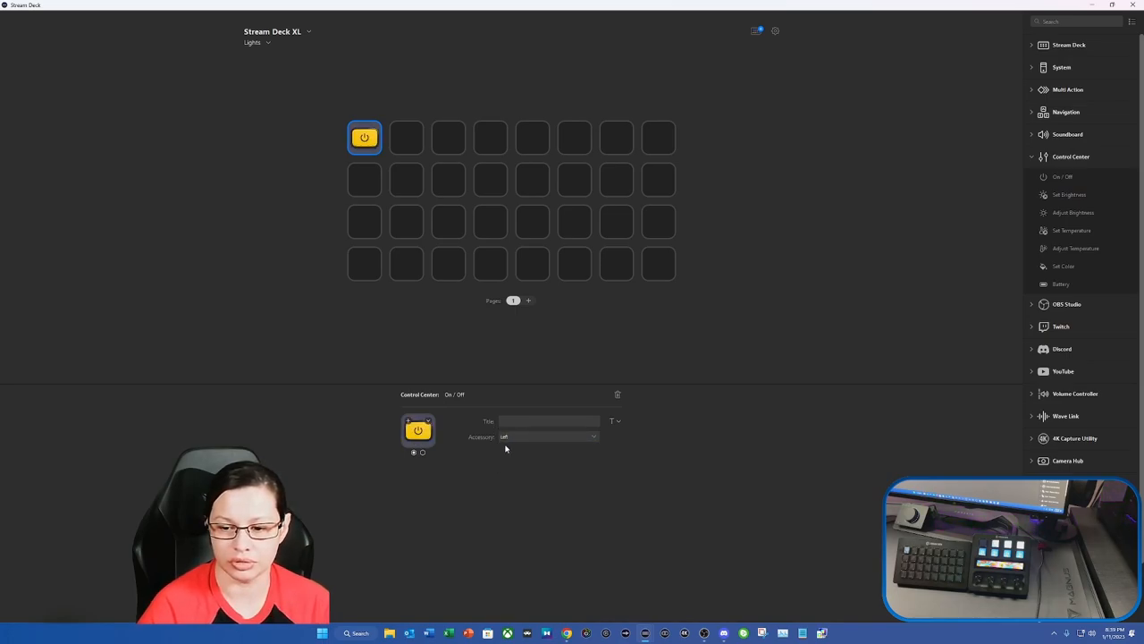
left_click(549, 436)
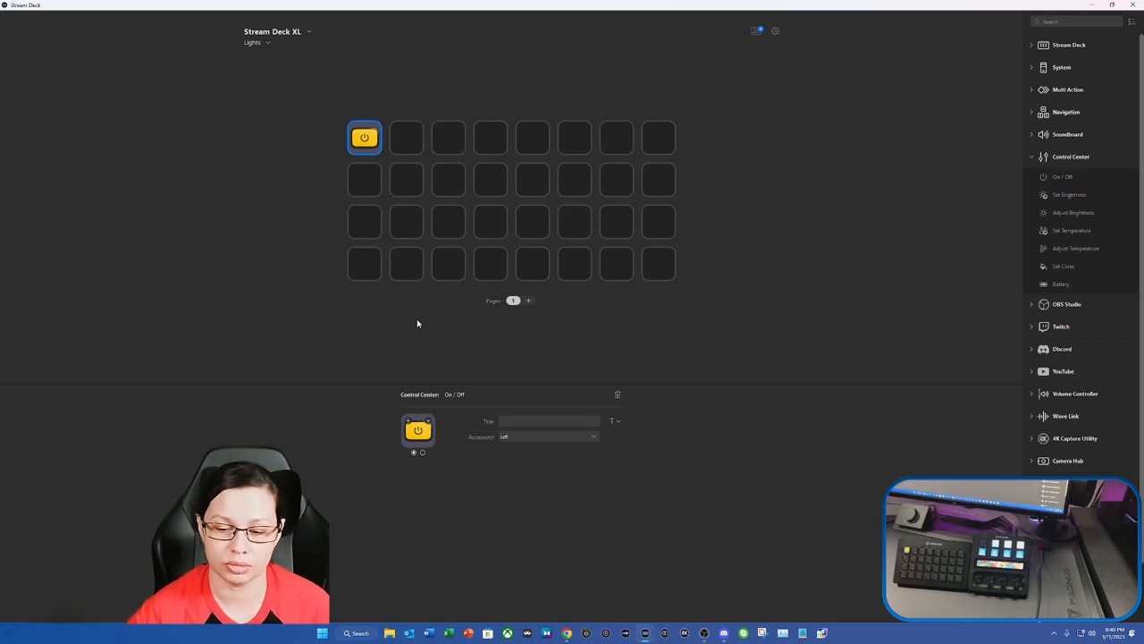
mouse_move(607, 125)
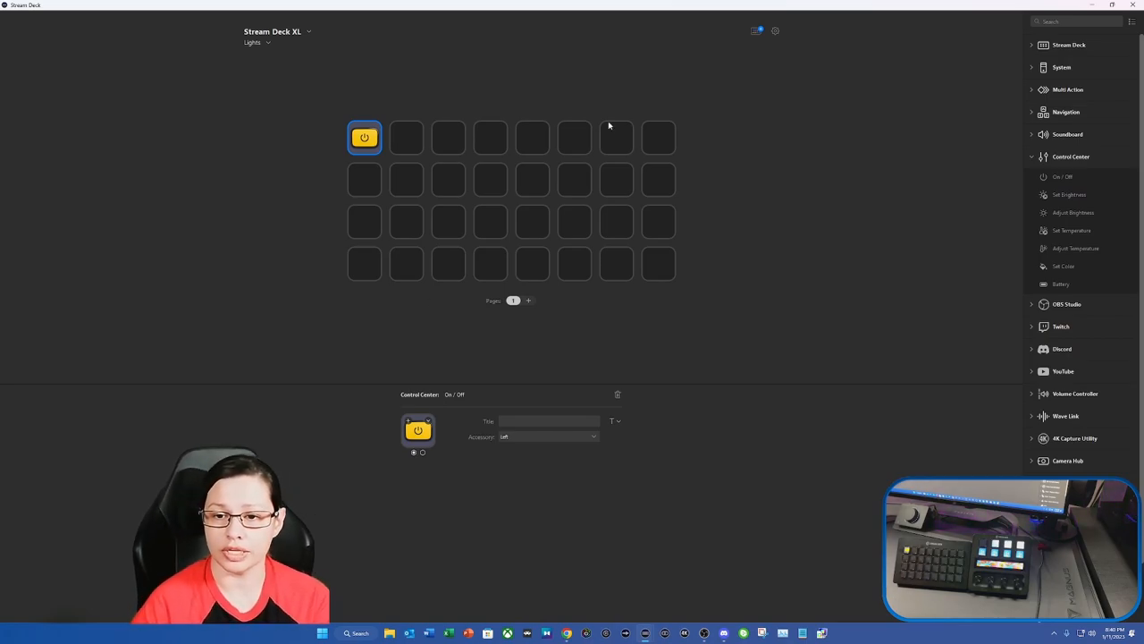
Step: Move the On/Off key to row 2, duplicate it down the column and set each key's Accessory
left_click_drag(365, 136, 365, 179)
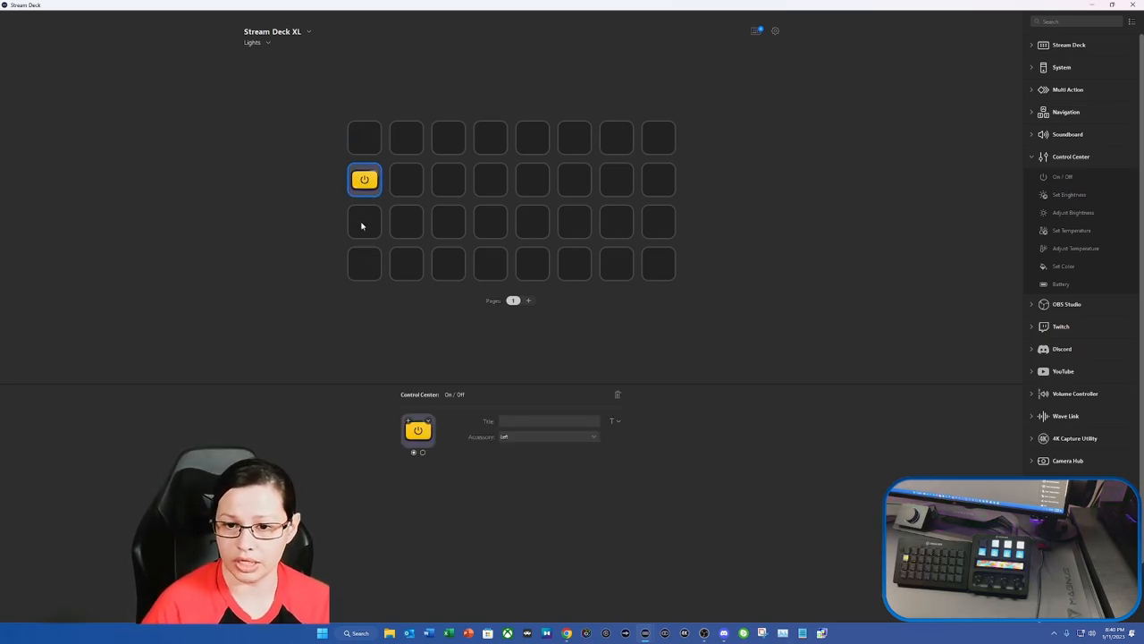
right_click(365, 222)
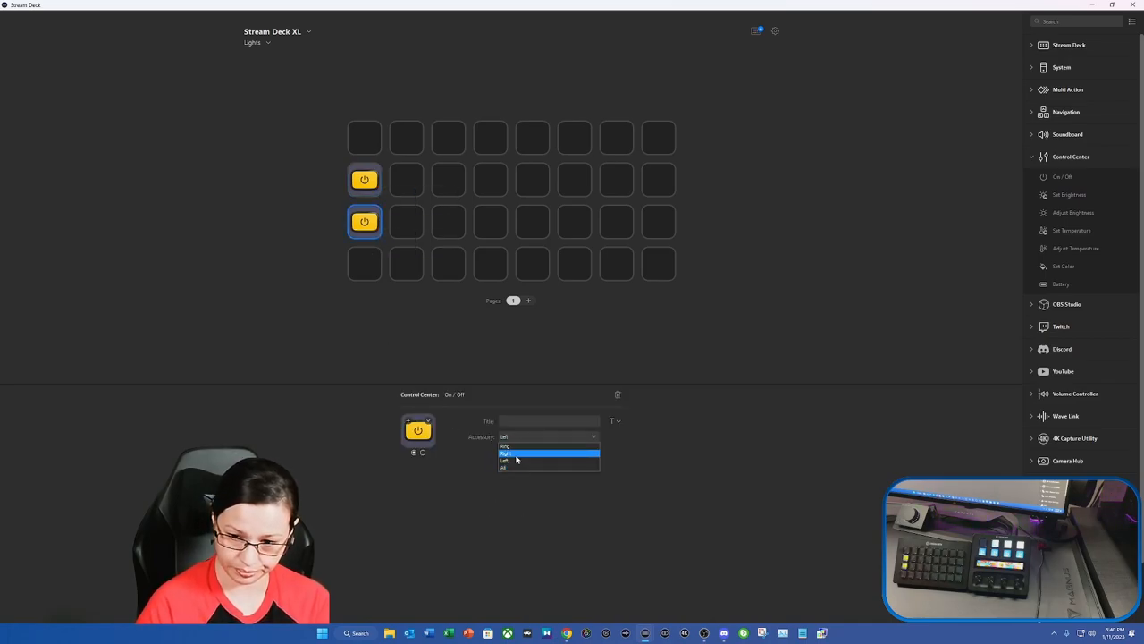
left_click(365, 263)
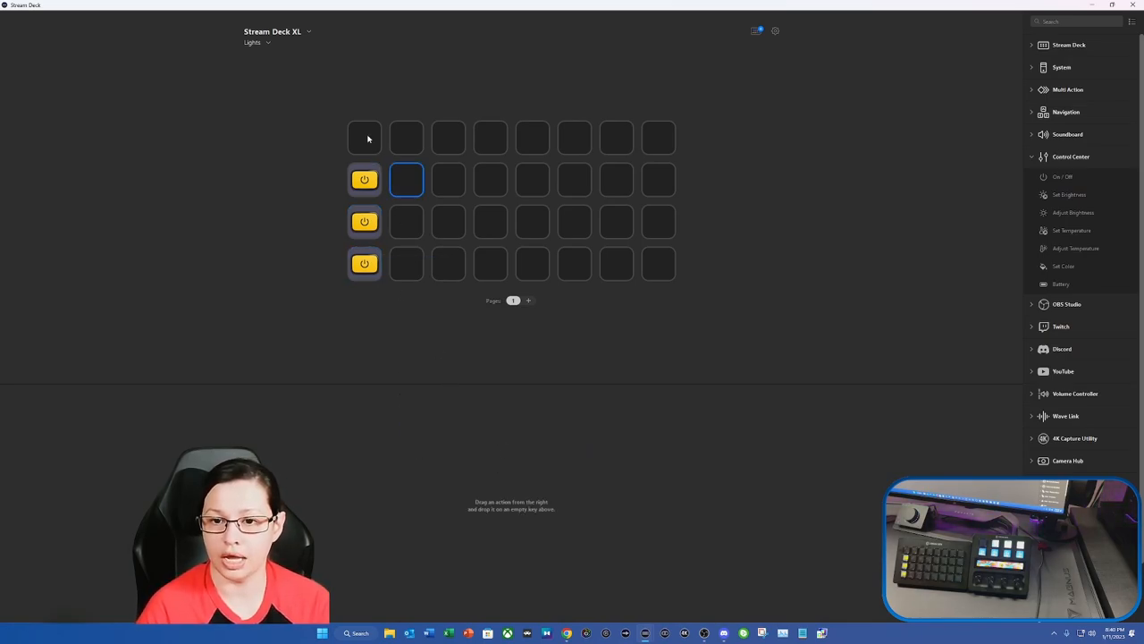
left_click(365, 179)
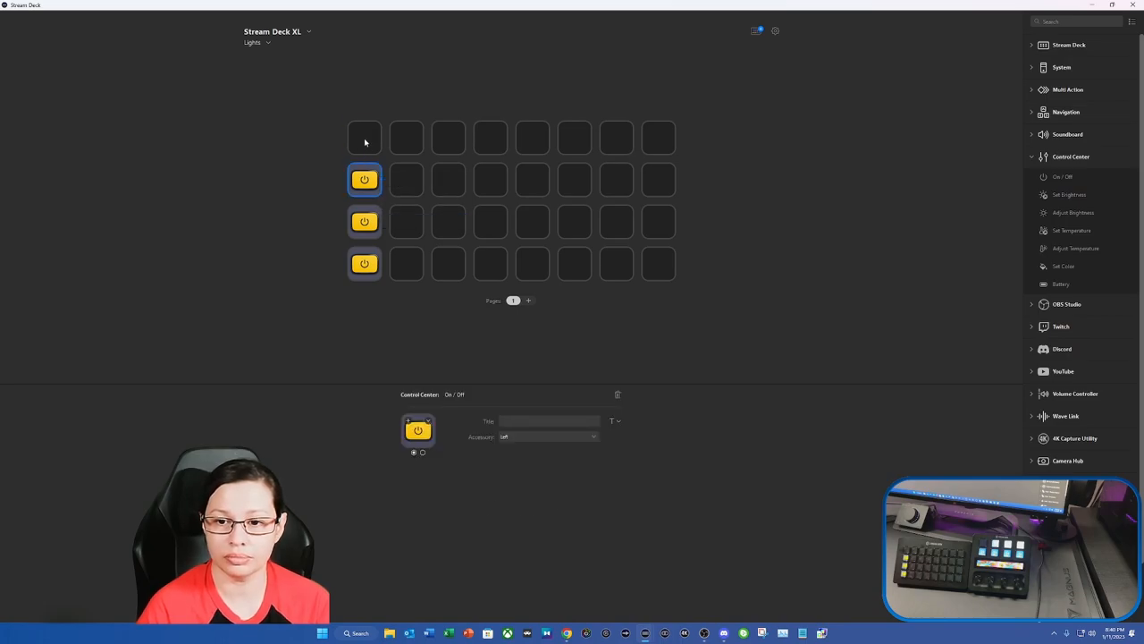
left_click(549, 436)
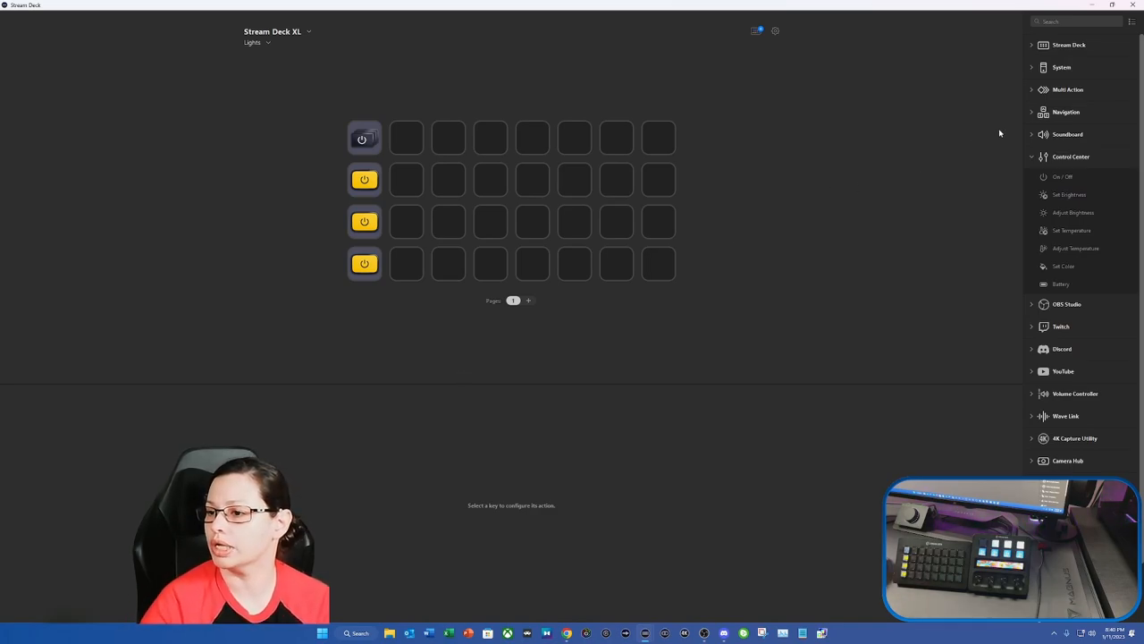
Step: In the top key's Multi Action, assign each On/Off step a different light and its toggle mode
left_click(1069, 90)
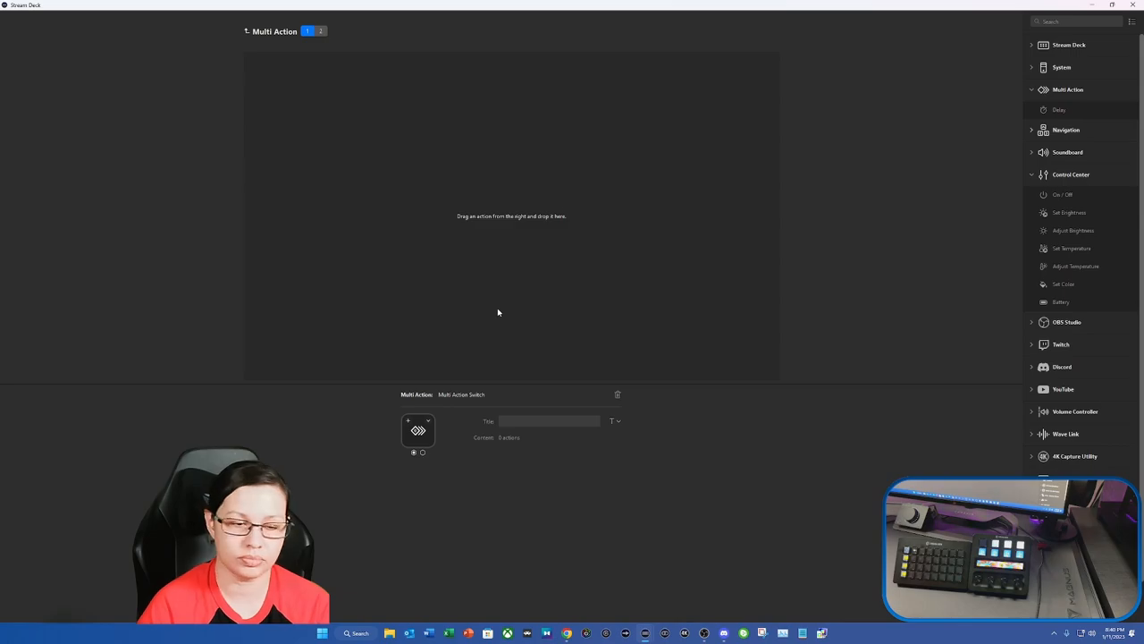
mouse_move(1015, 272)
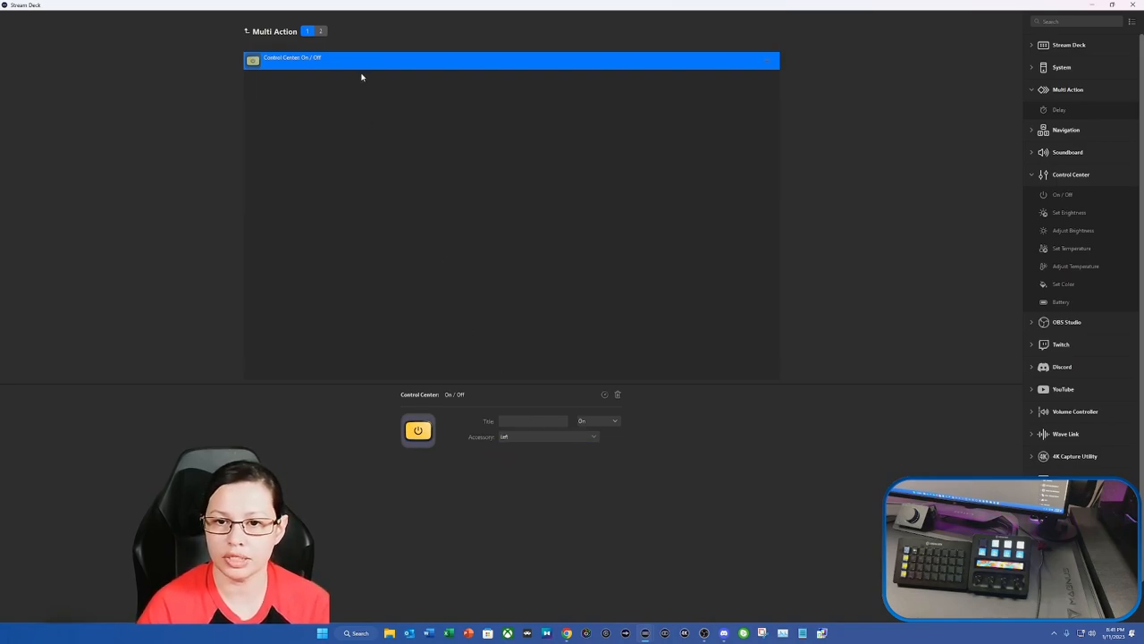
right_click(361, 76)
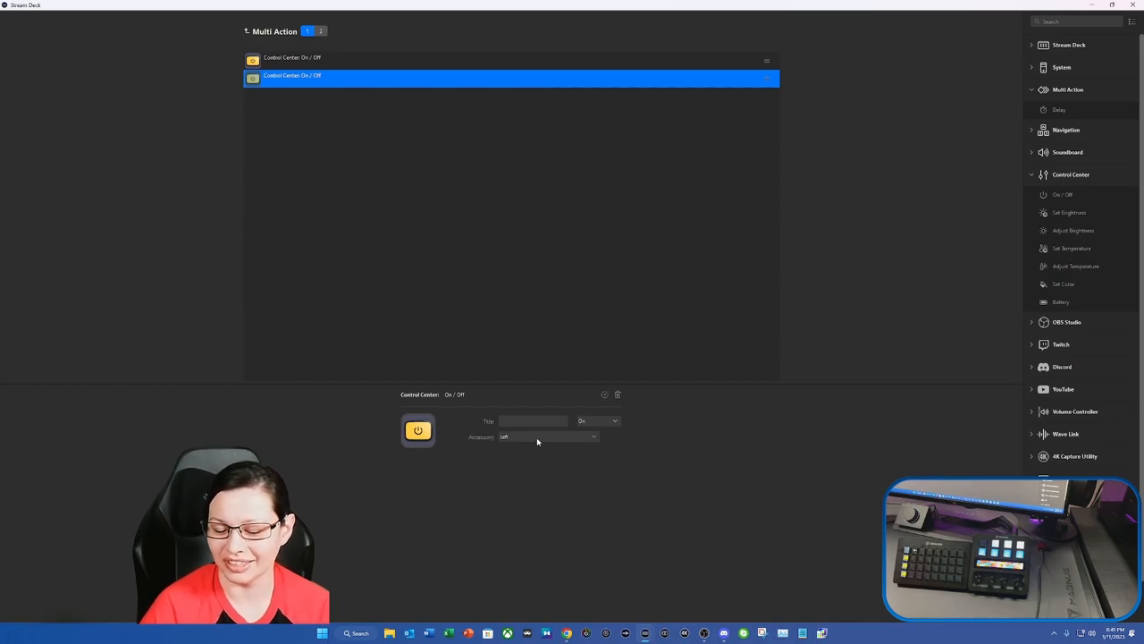
left_click(547, 436)
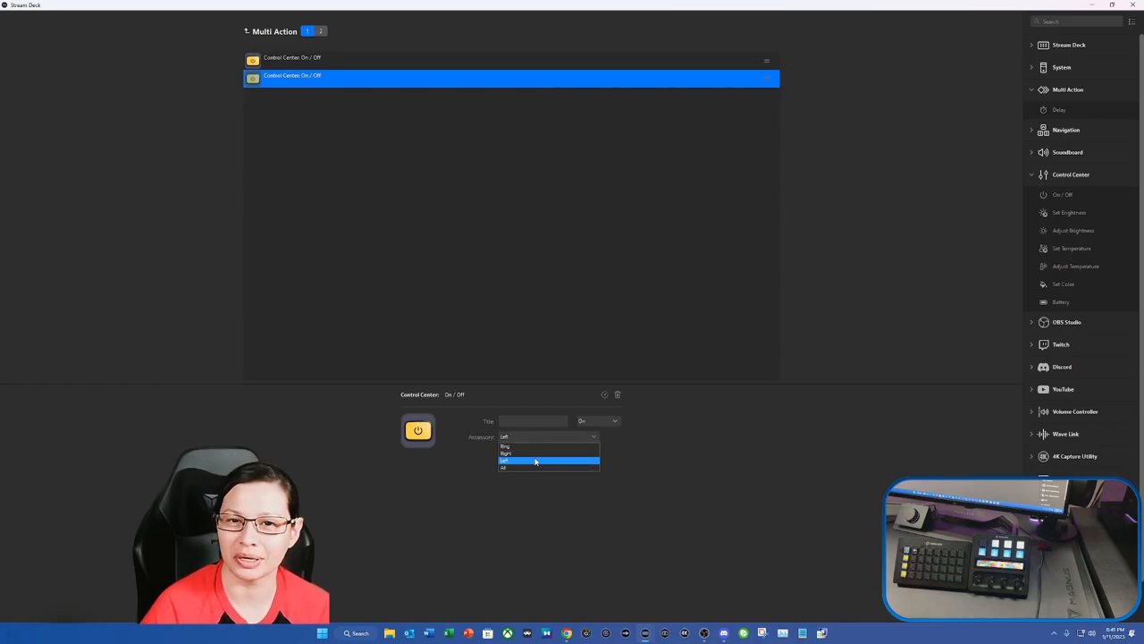
left_click(506, 455)
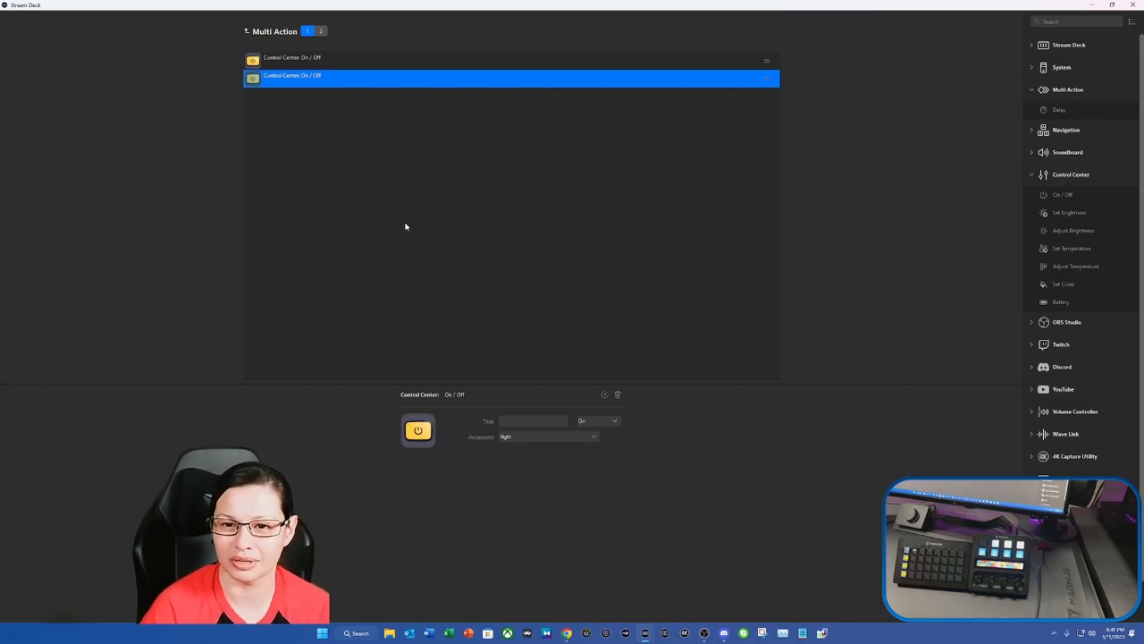
mouse_move(323, 65)
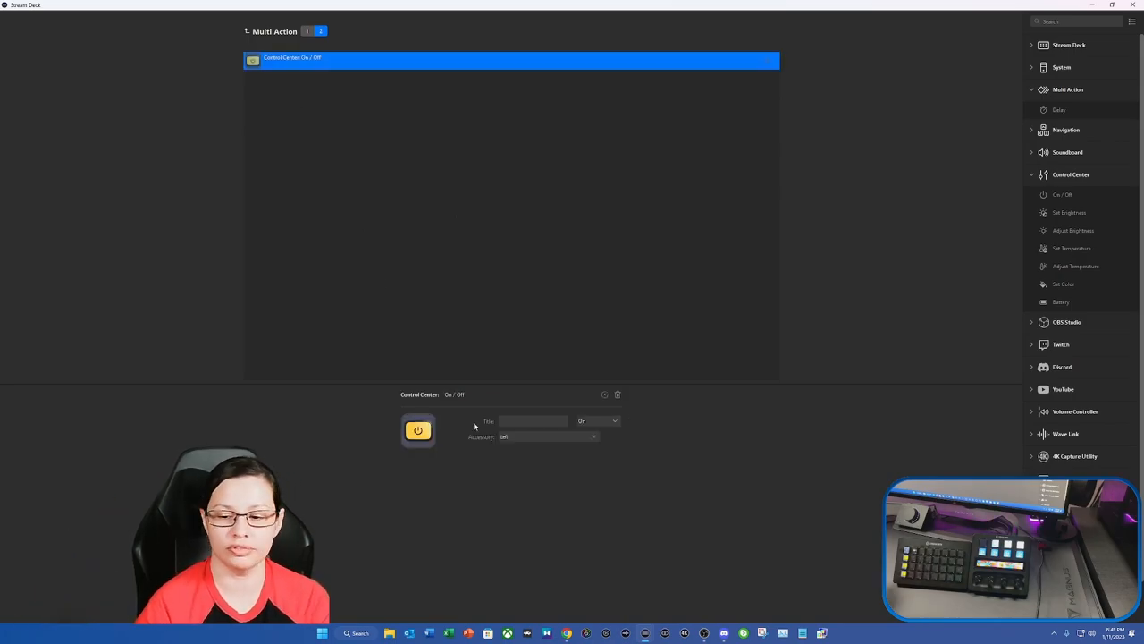
left_click(597, 420)
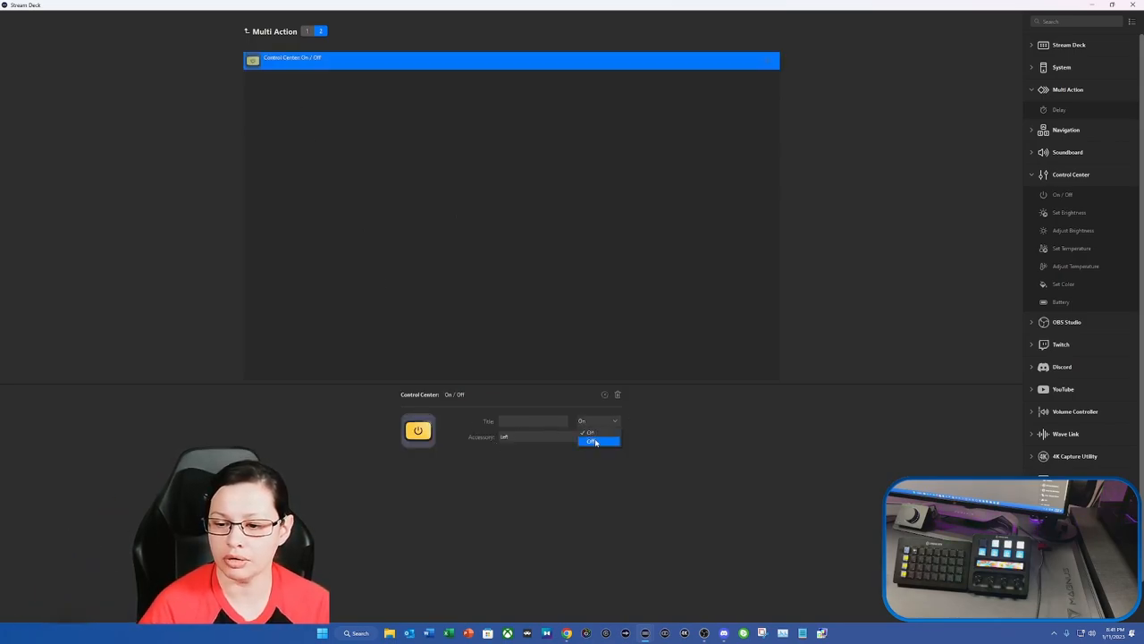
left_click(591, 440)
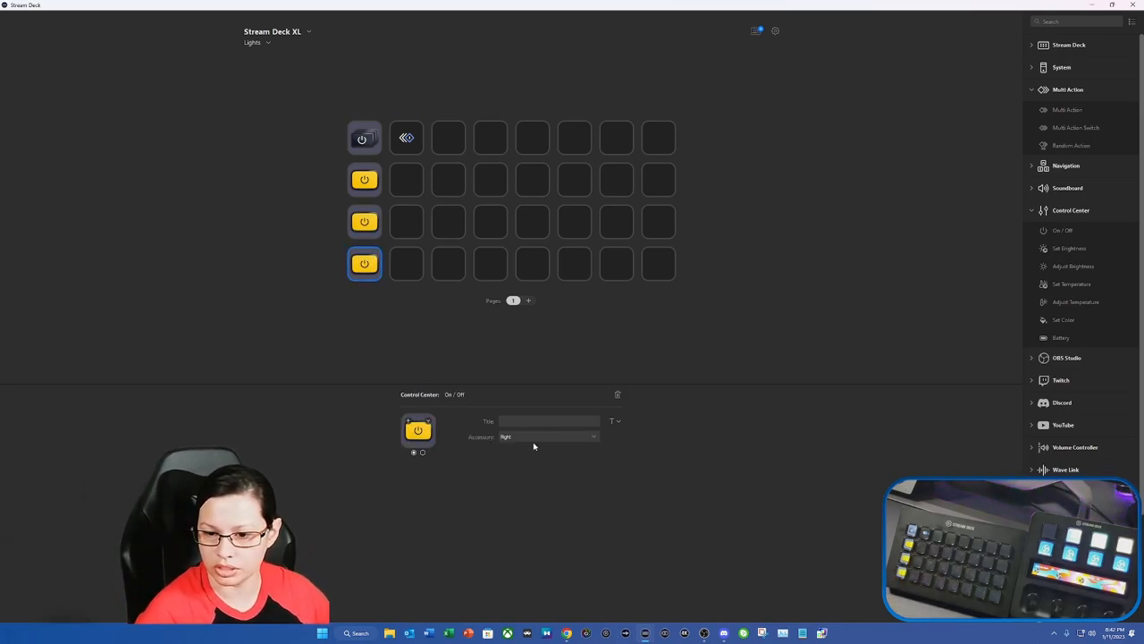
Step: Set the bottom On/Off key's Accessory to the Ring light
left_click(549, 437)
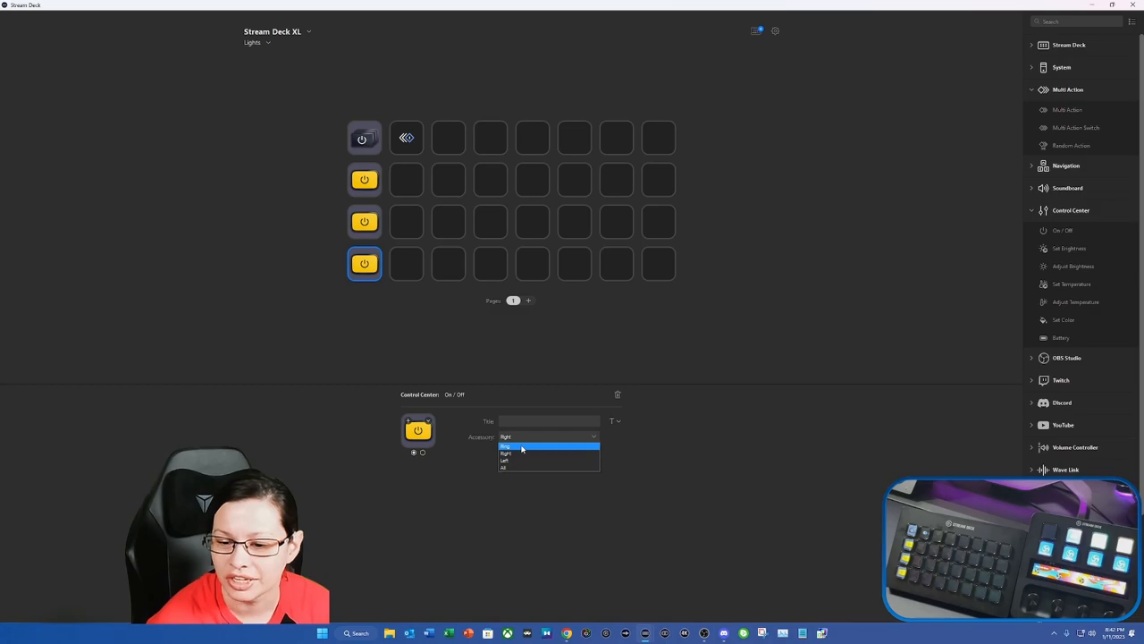
left_click(505, 447)
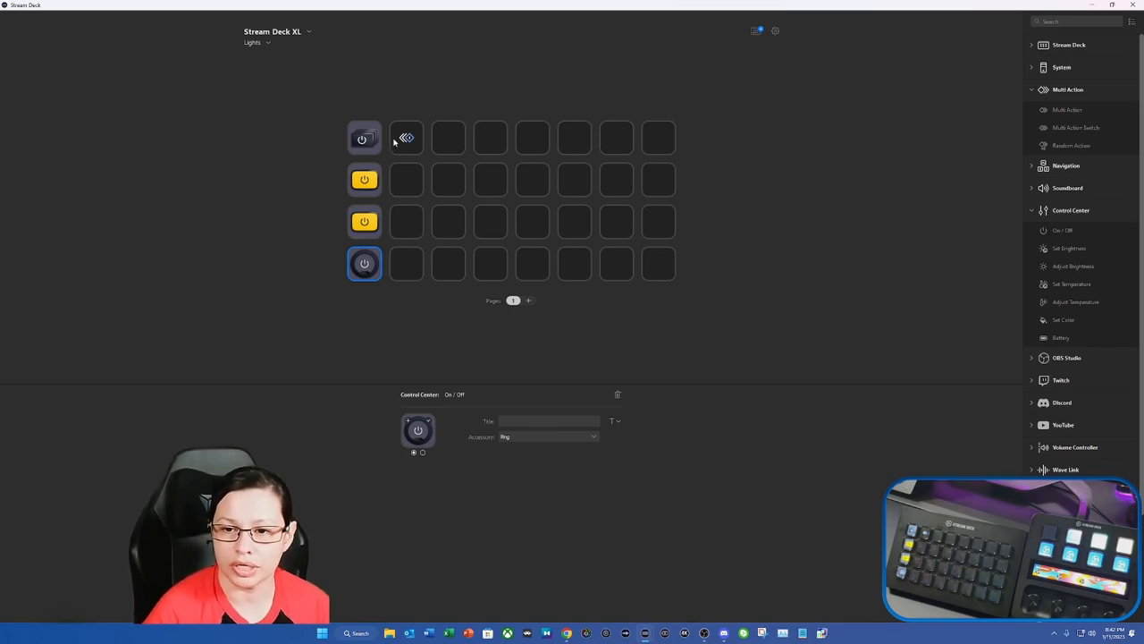
mouse_move(390, 229)
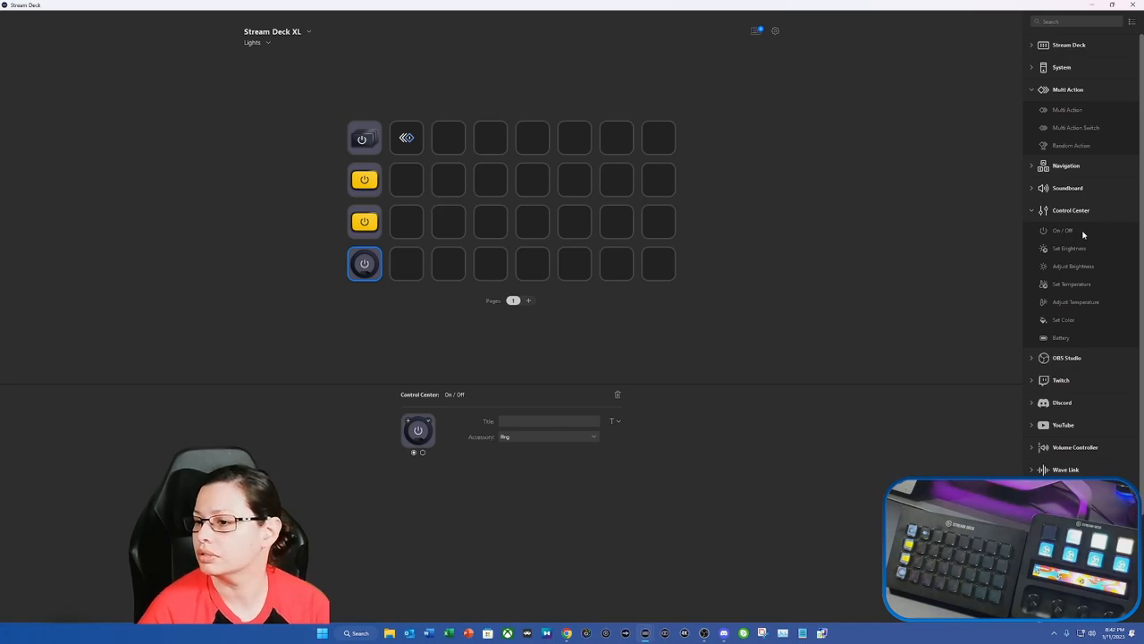
mouse_move(1044, 258)
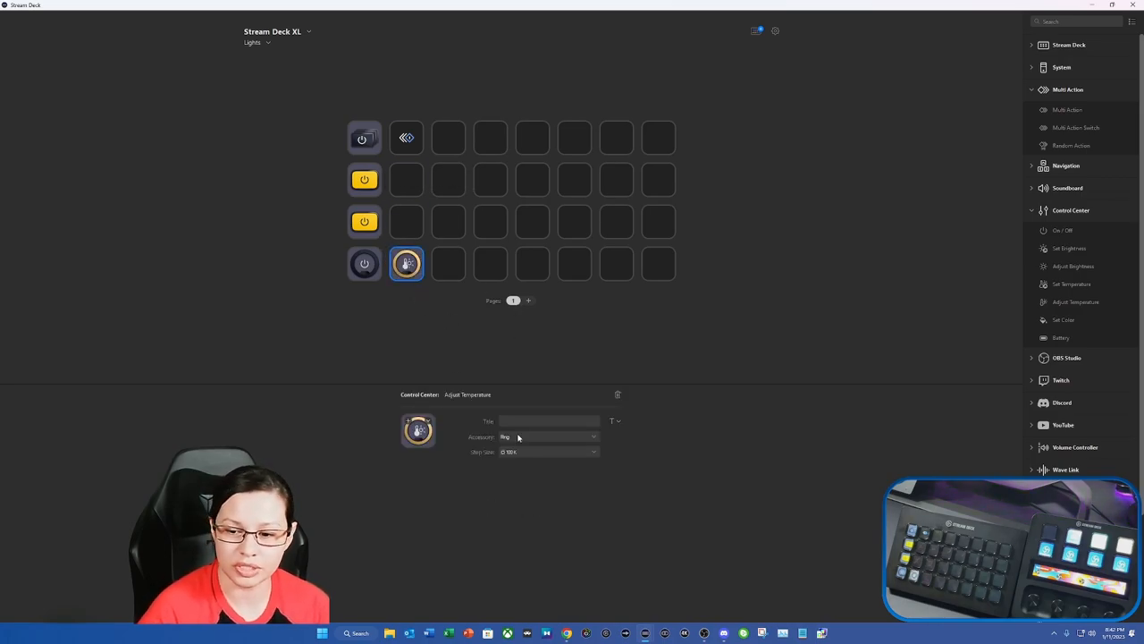
Step: Duplicate the ring Adjust Temperature key and give the pair opposite Step Size values, cooler and warmer
right_click(407, 263)
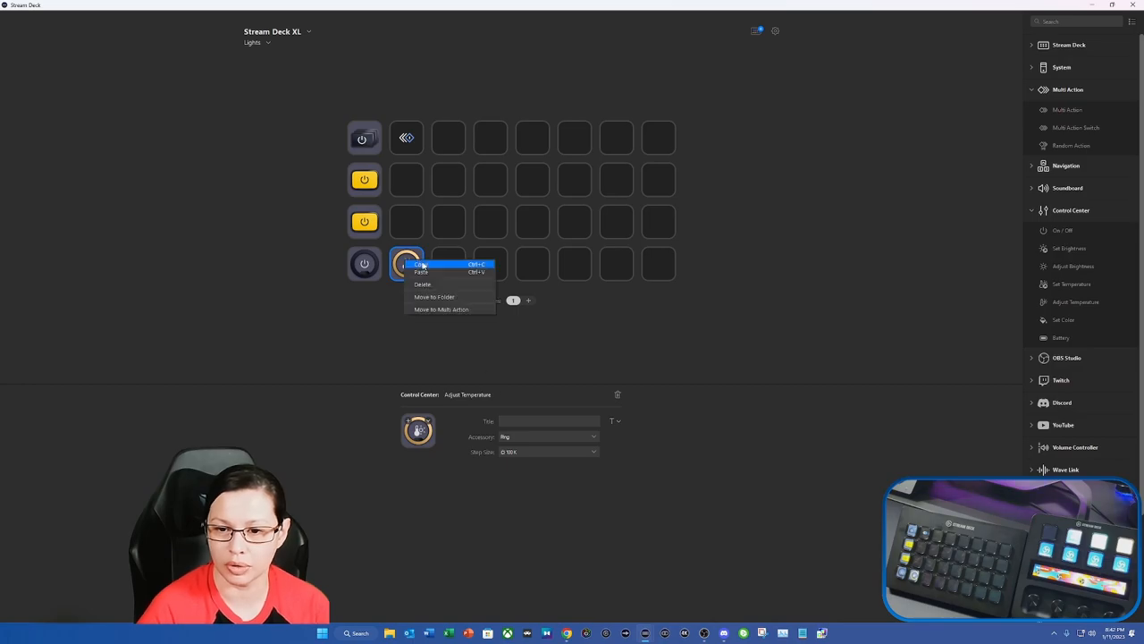
left_click(420, 265)
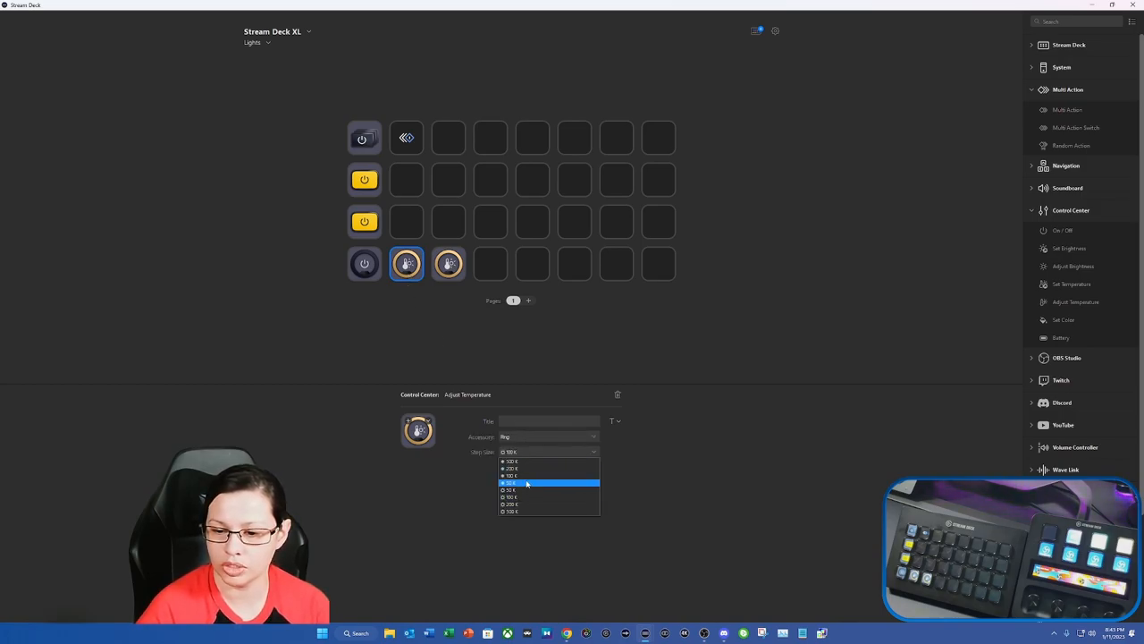
left_click(528, 483)
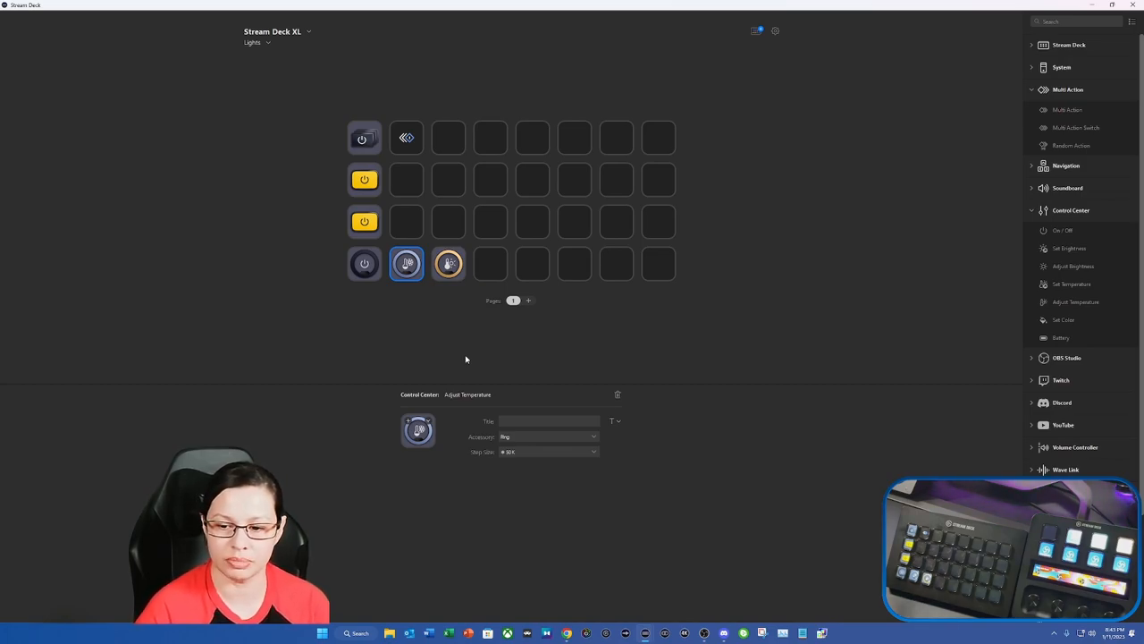
left_click(547, 451)
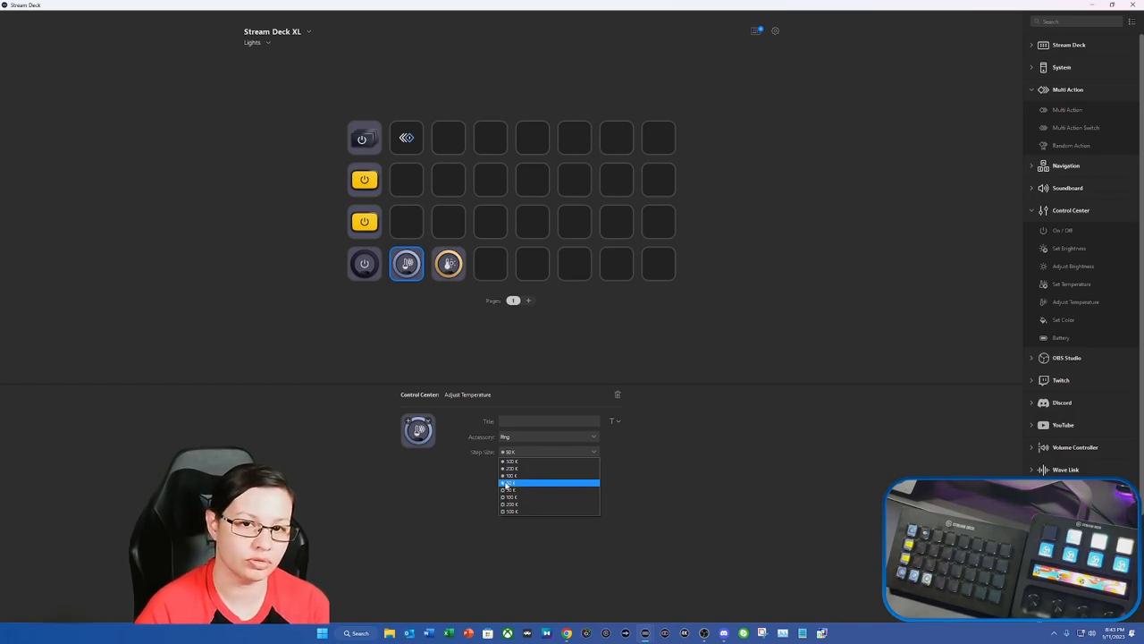
left_click(510, 482)
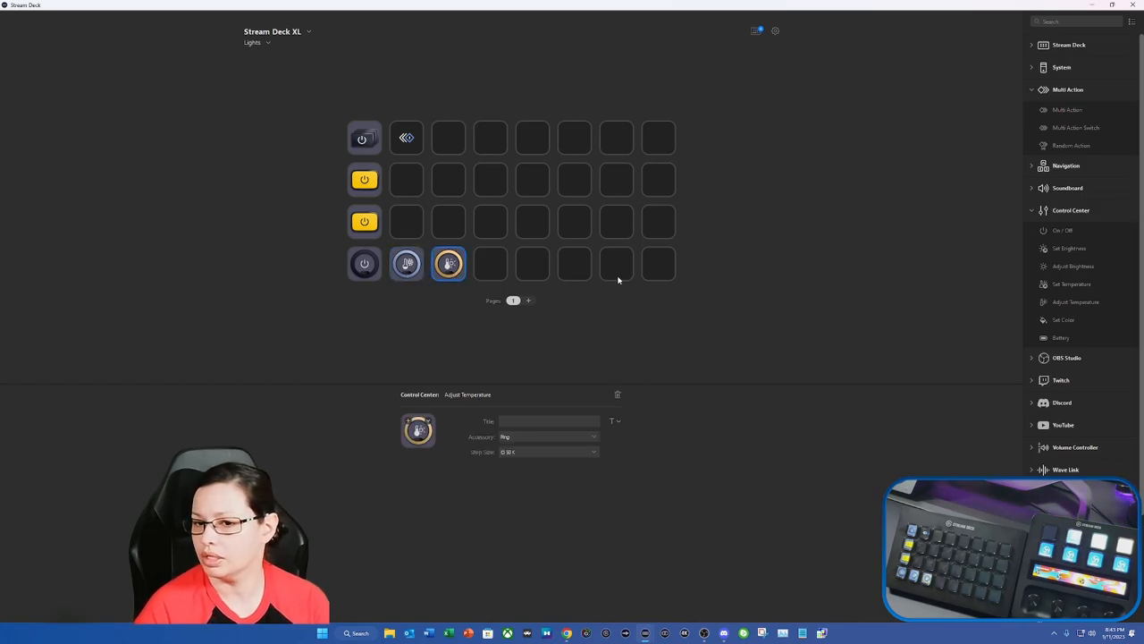
Step: Paste cooler and warmer temperature keys beside the second and third On/Off keys, matching each Accessory
left_click(406, 221)
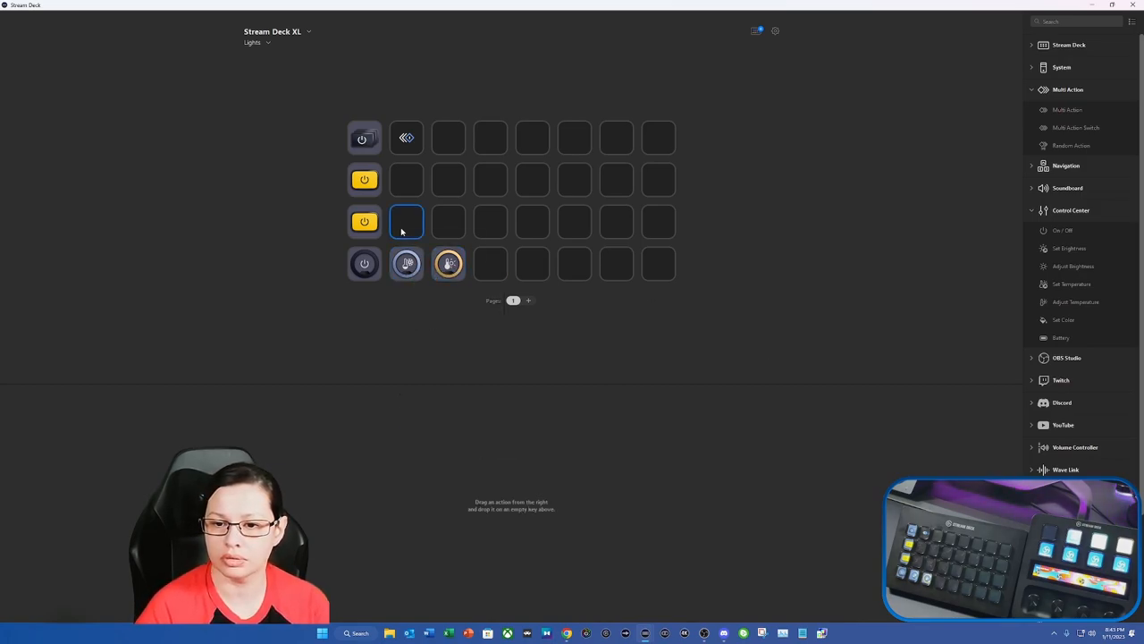
left_click(408, 222)
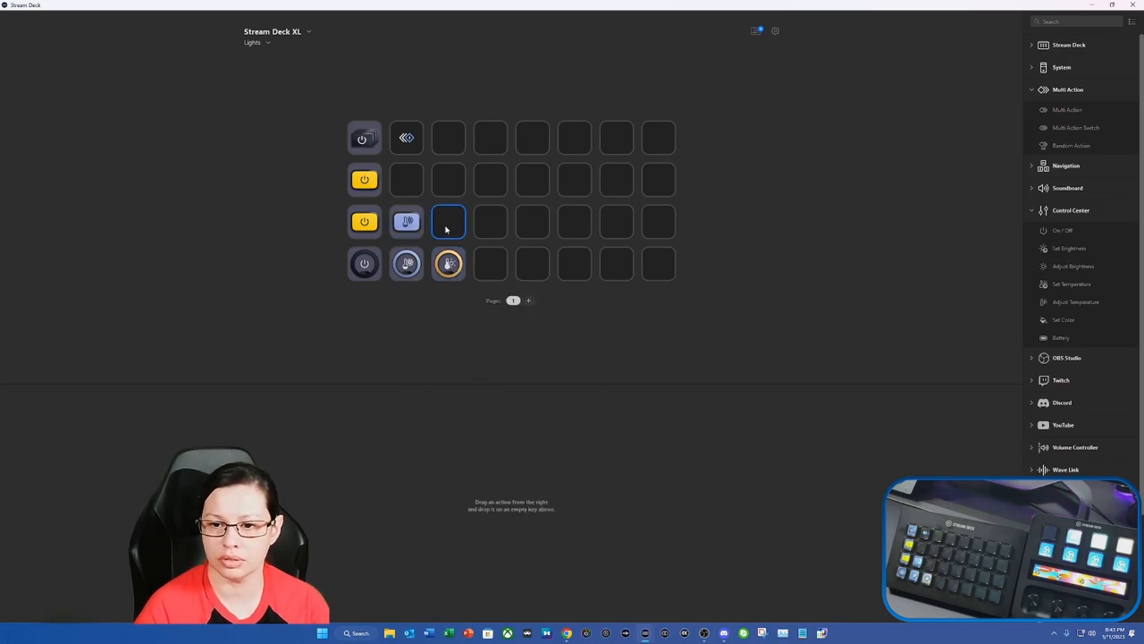
left_click(447, 222)
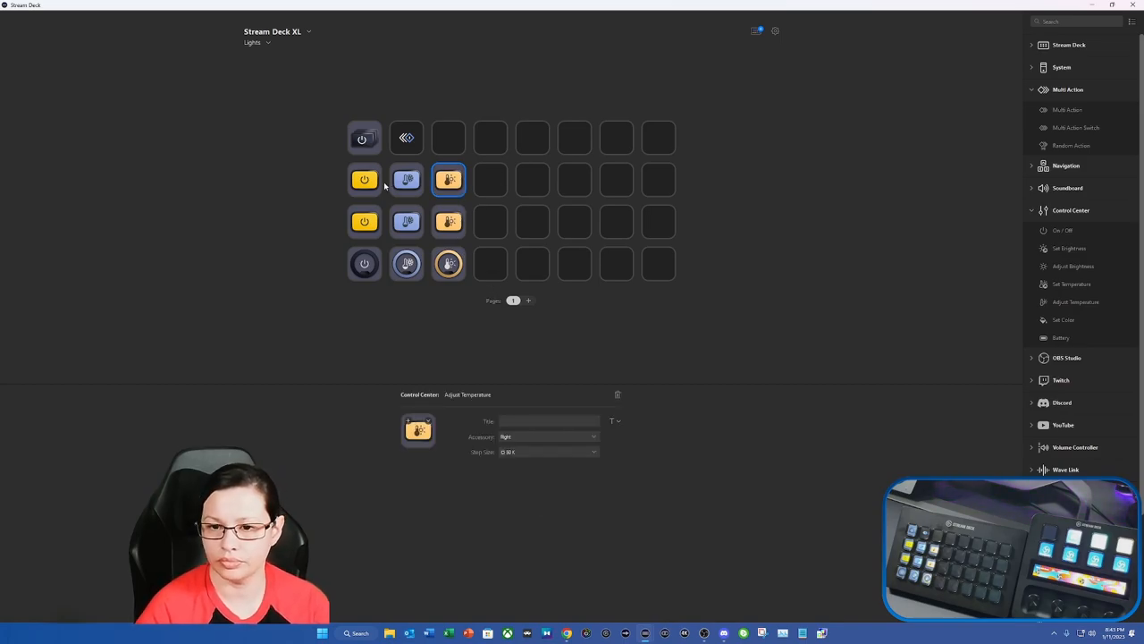
left_click(547, 436)
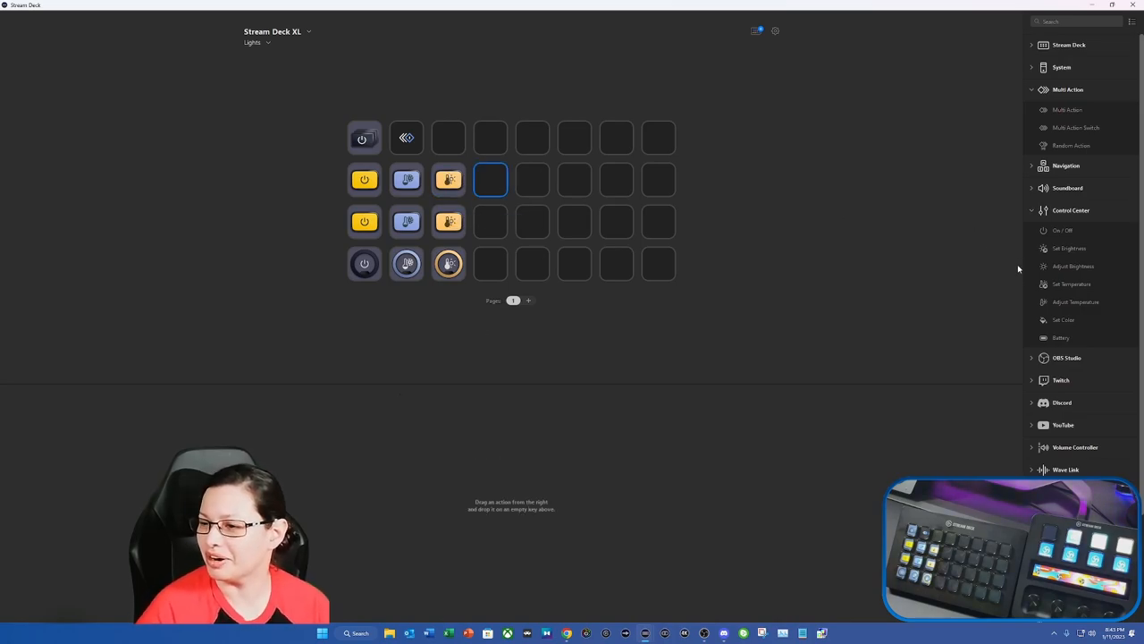
mouse_move(1076, 300)
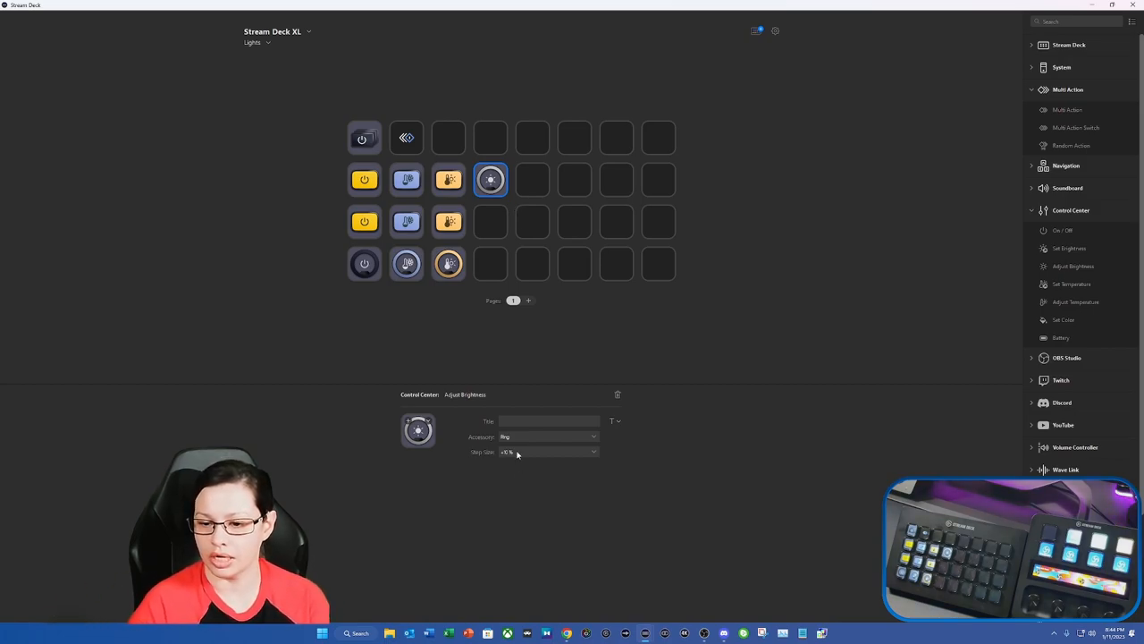
Step: Set the Adjust Brightness step size and duplicate the brightness key down rows two and three
left_click(549, 450)
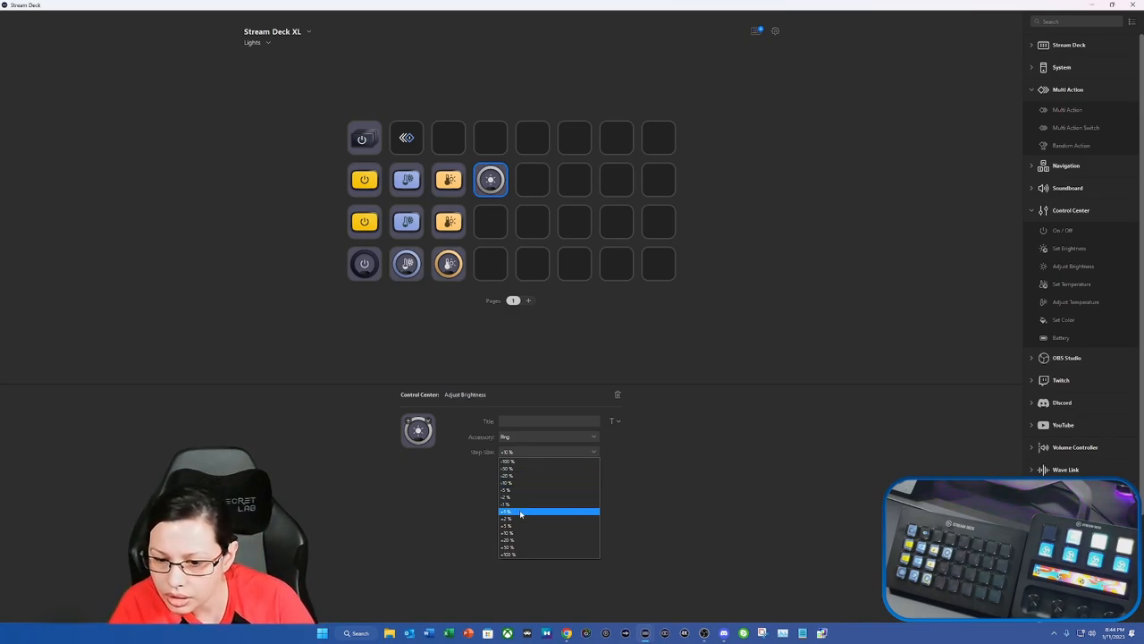
right_click(490, 178)
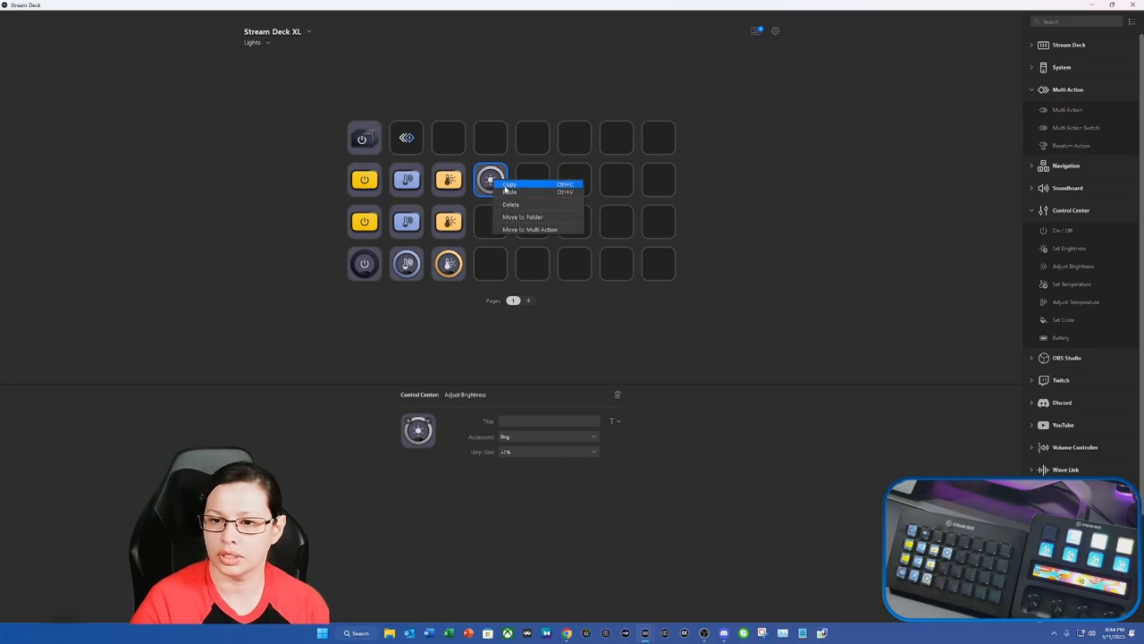
left_click(509, 191)
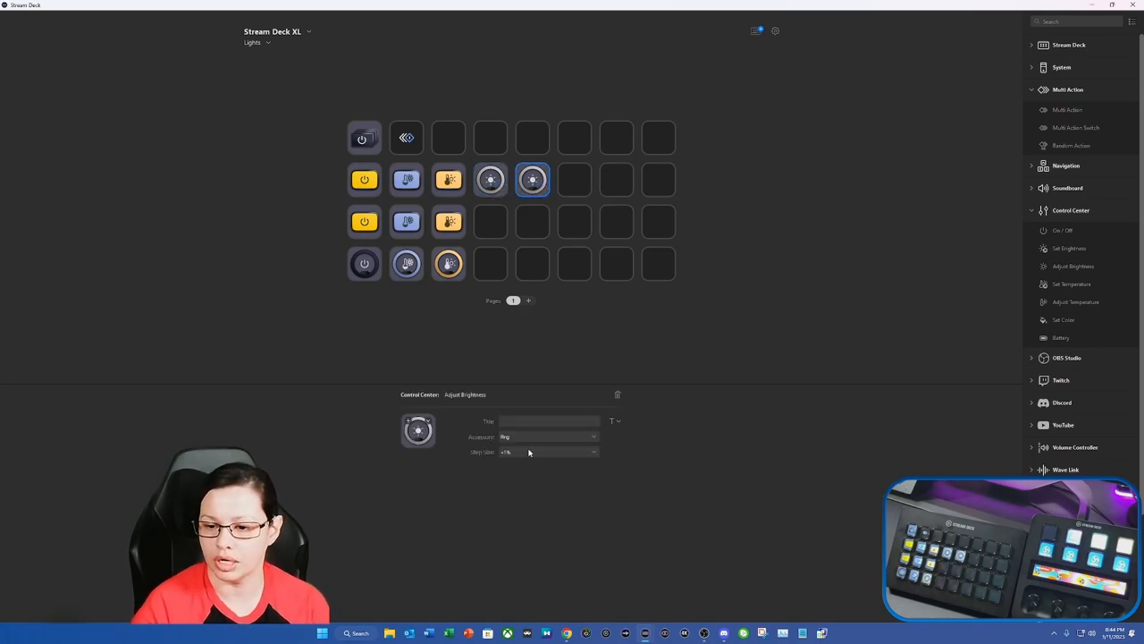
mouse_move(515, 510)
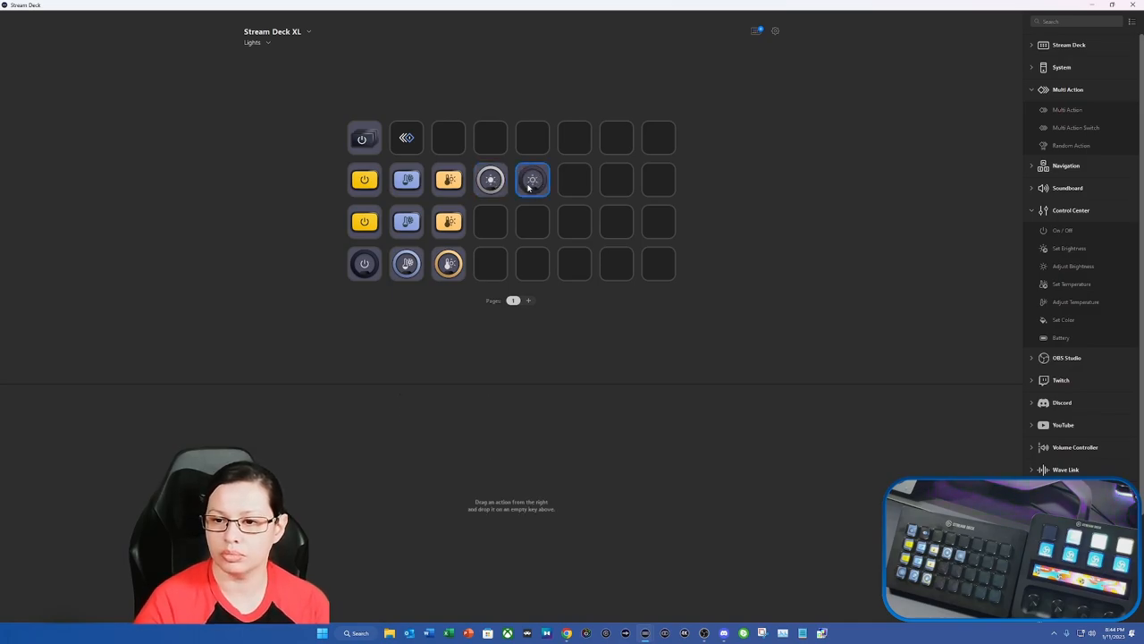
left_click(533, 179)
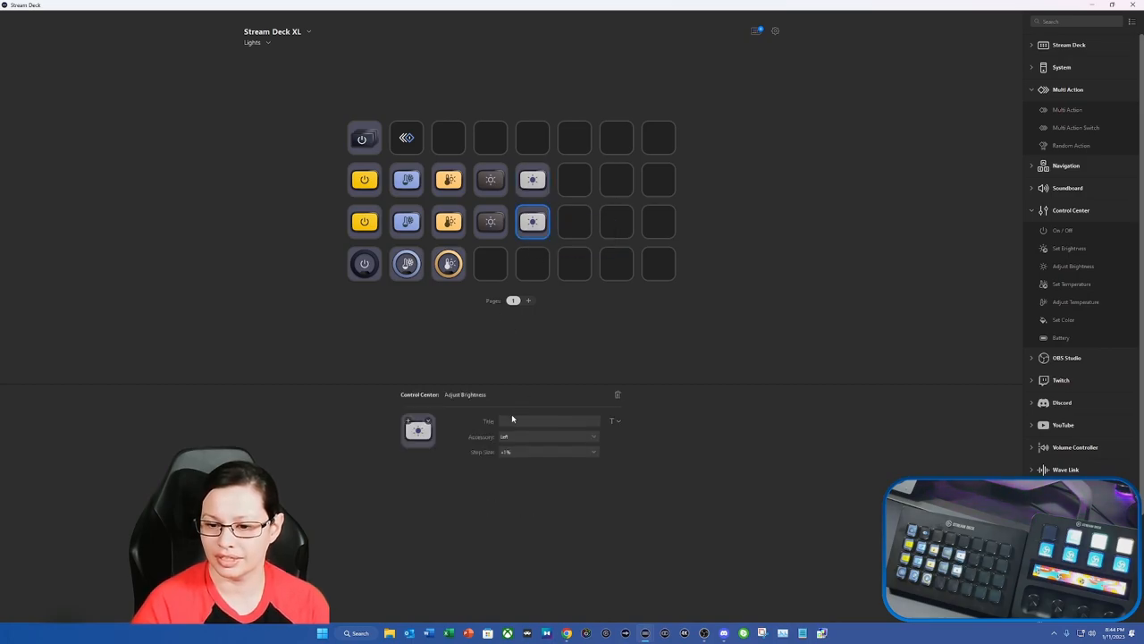
right_click(490, 222)
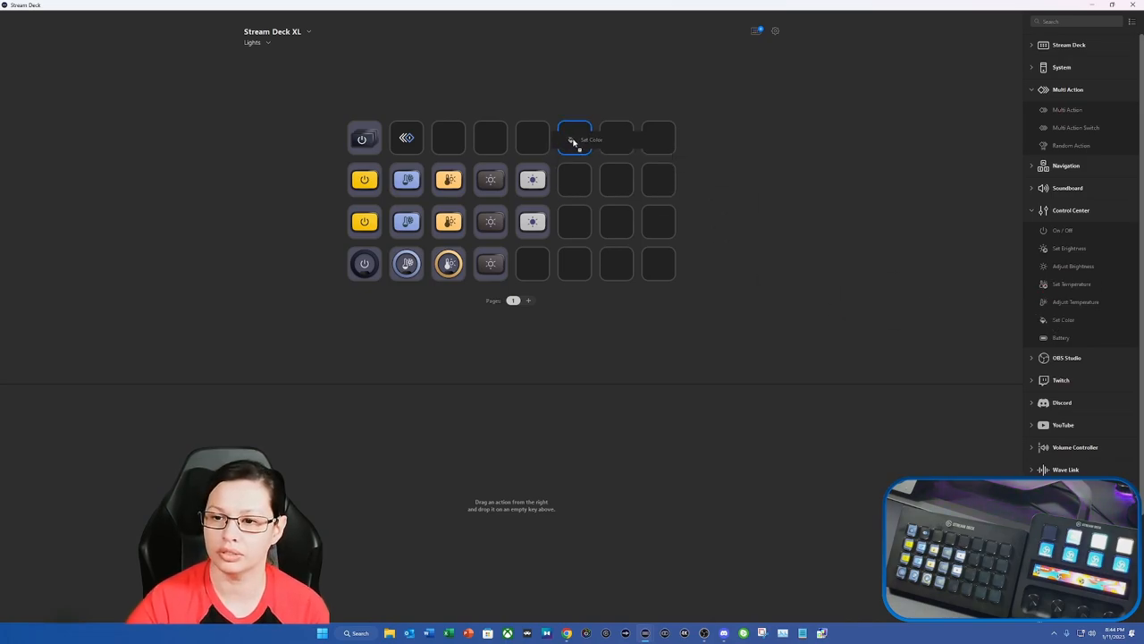
Step: Delete the top-row Set Color key and add an Adjust Brightness key to the bottom row
left_click(576, 136)
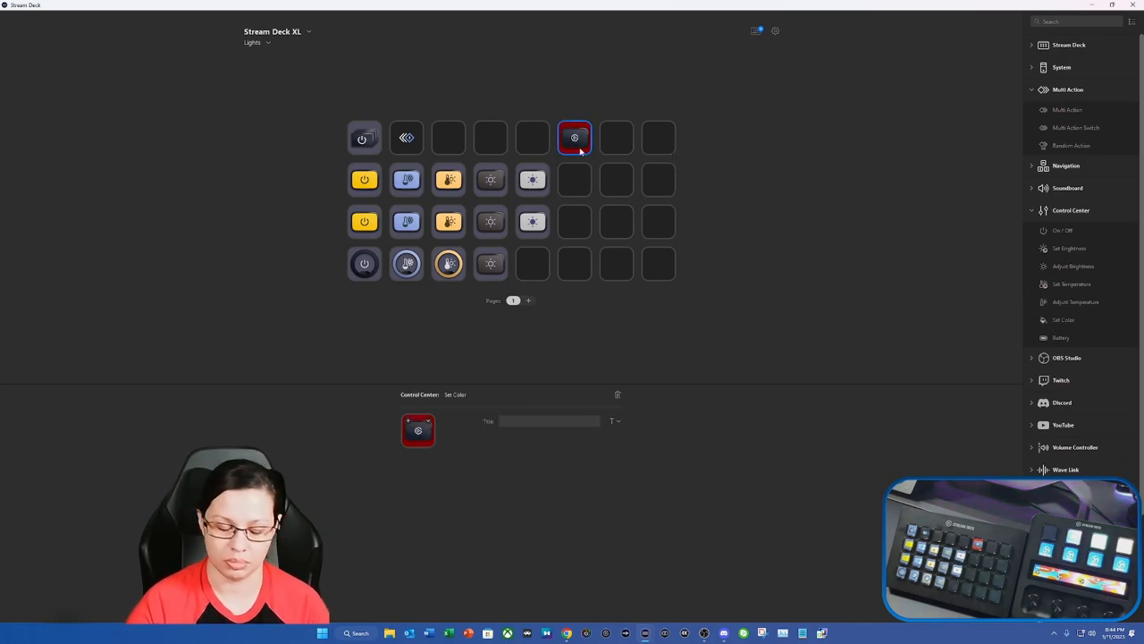
left_click(616, 395)
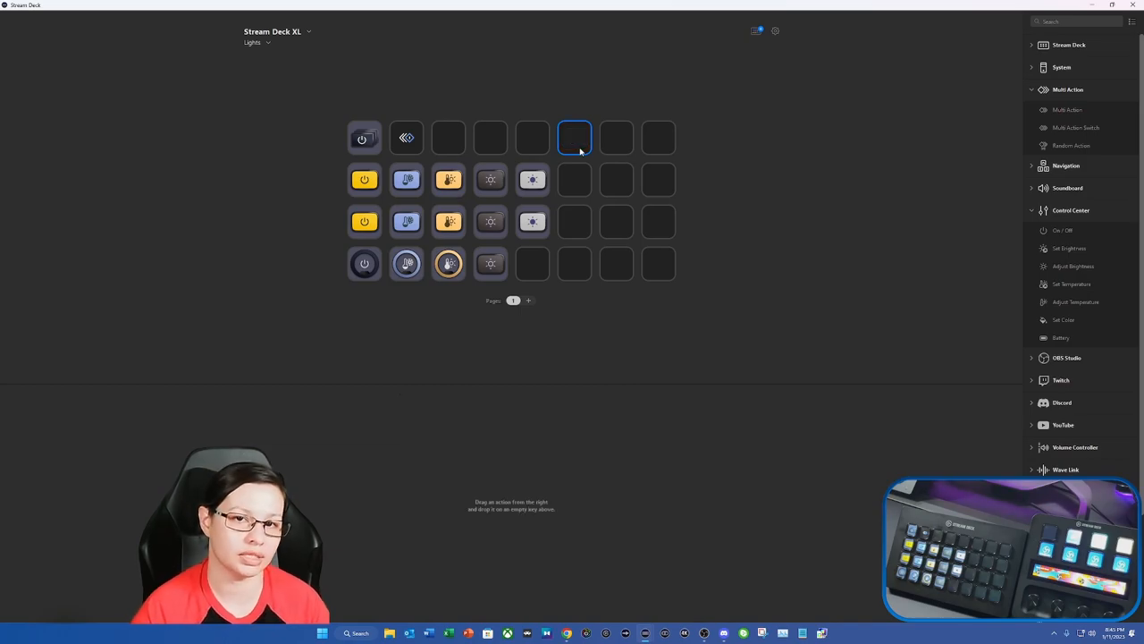
left_click(532, 222)
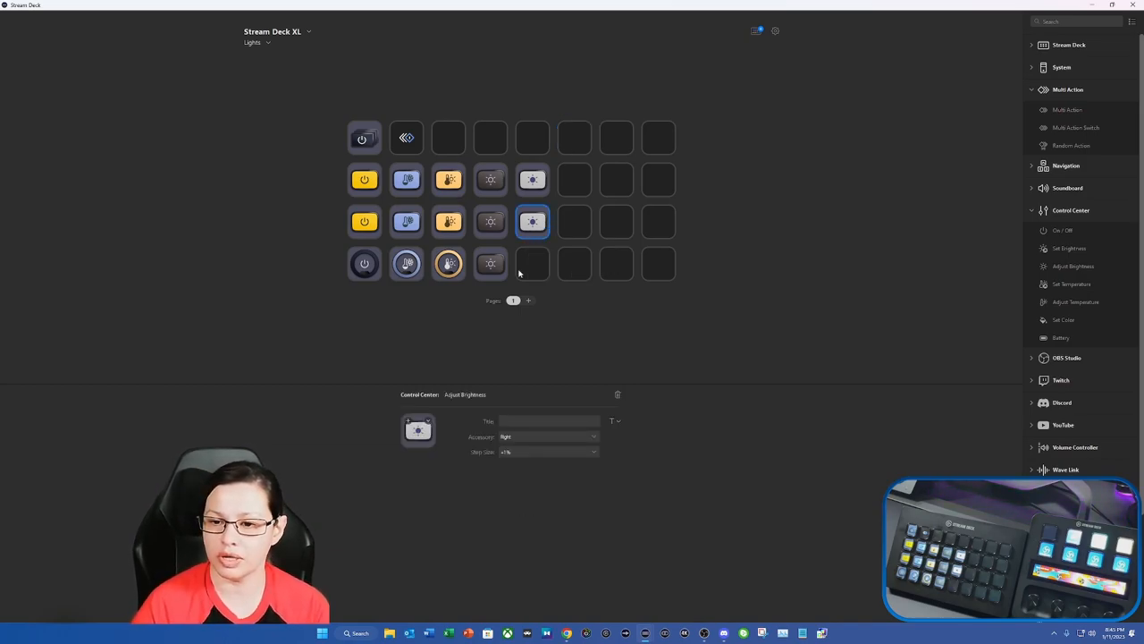
left_click(532, 262)
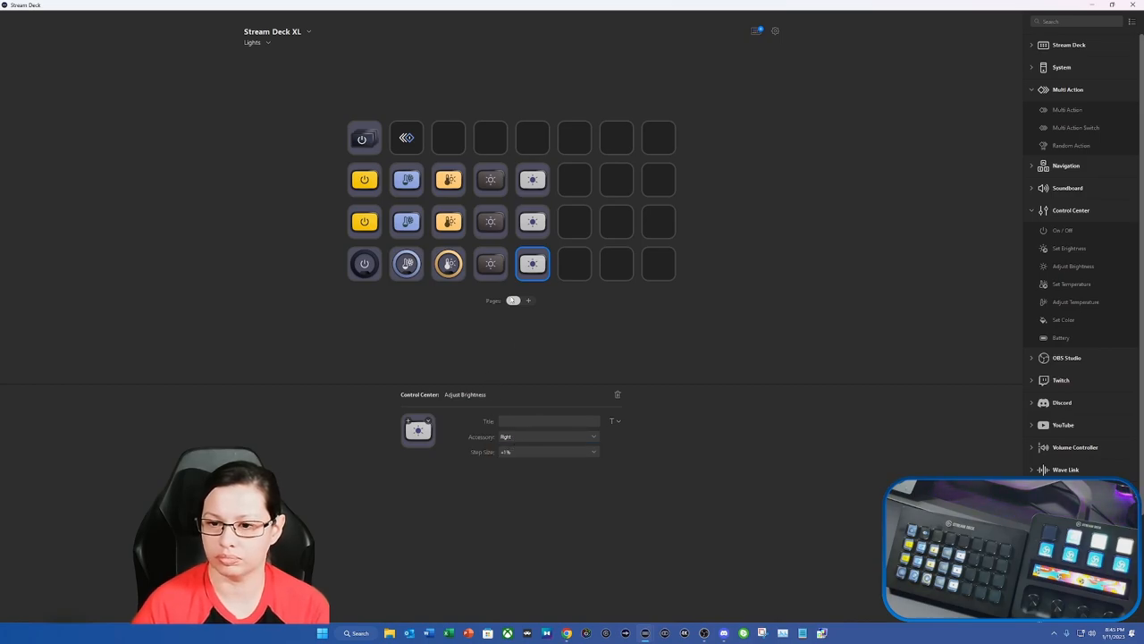
left_click(490, 263)
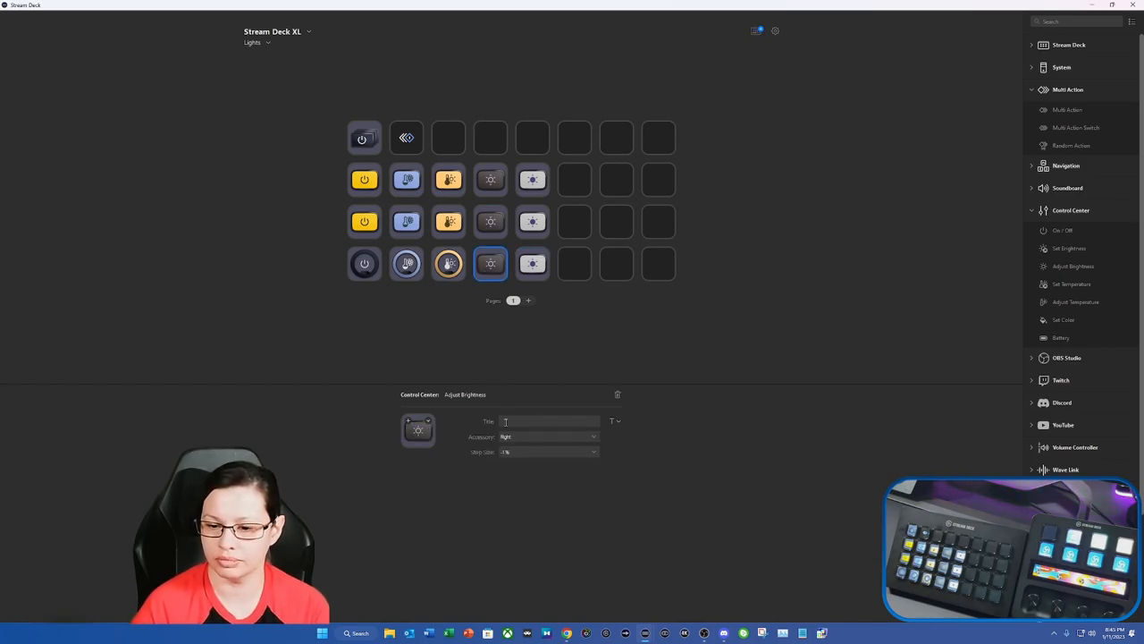
left_click(533, 263)
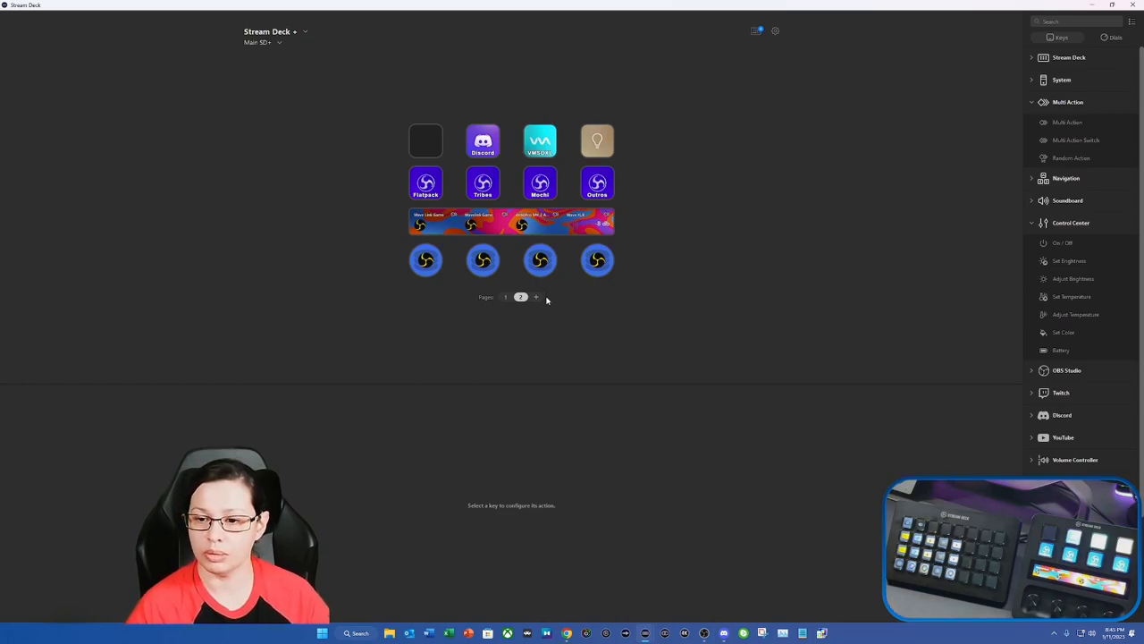
Step: Switch to the blank Stream Deck + page and start a dial stack with Adjust Brightness on a dial
left_click(536, 296)
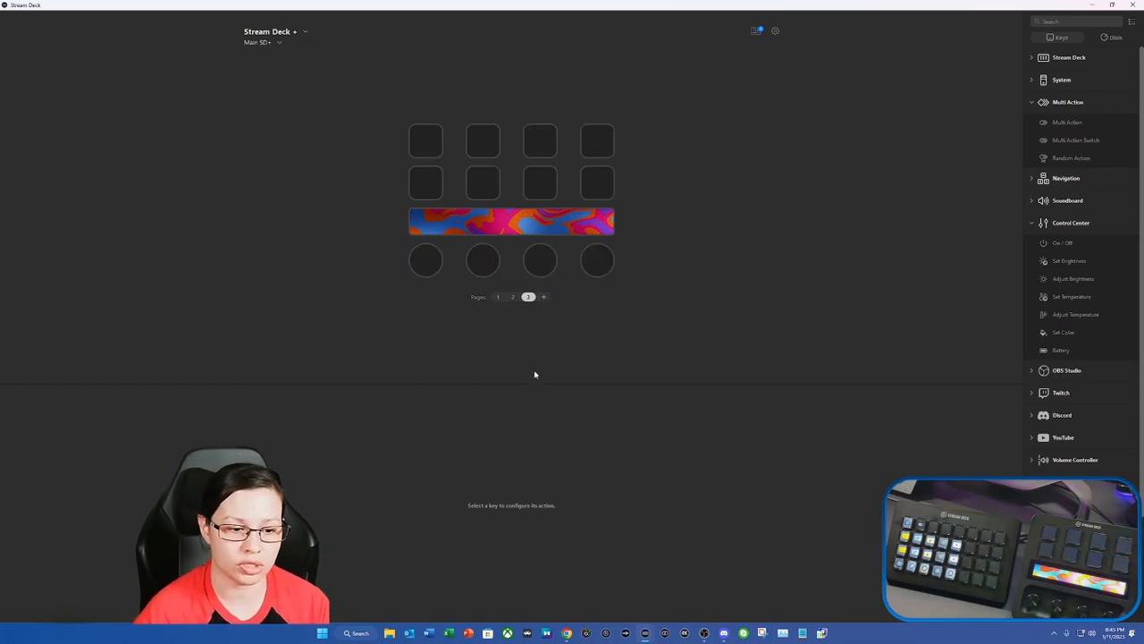
left_click(497, 297)
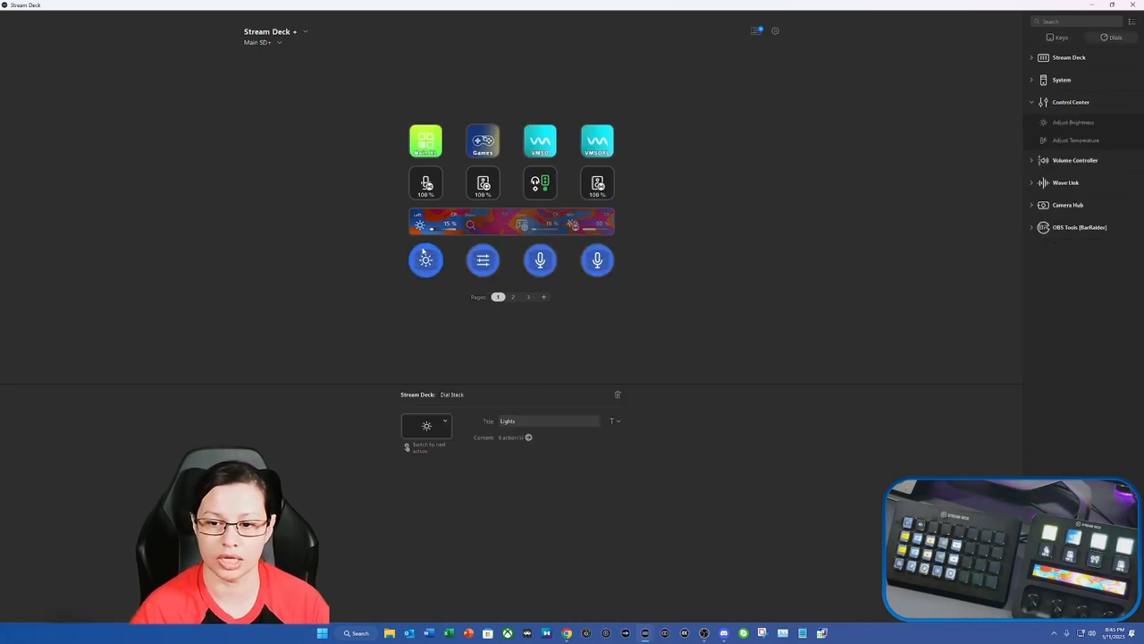
left_click(530, 297)
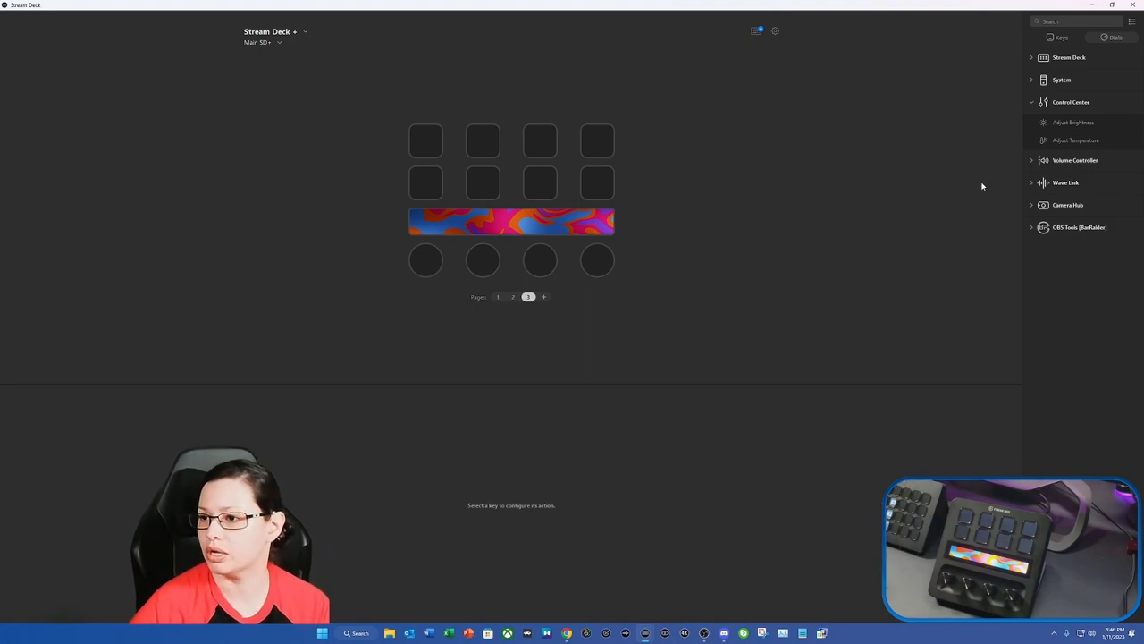
mouse_move(1042, 125)
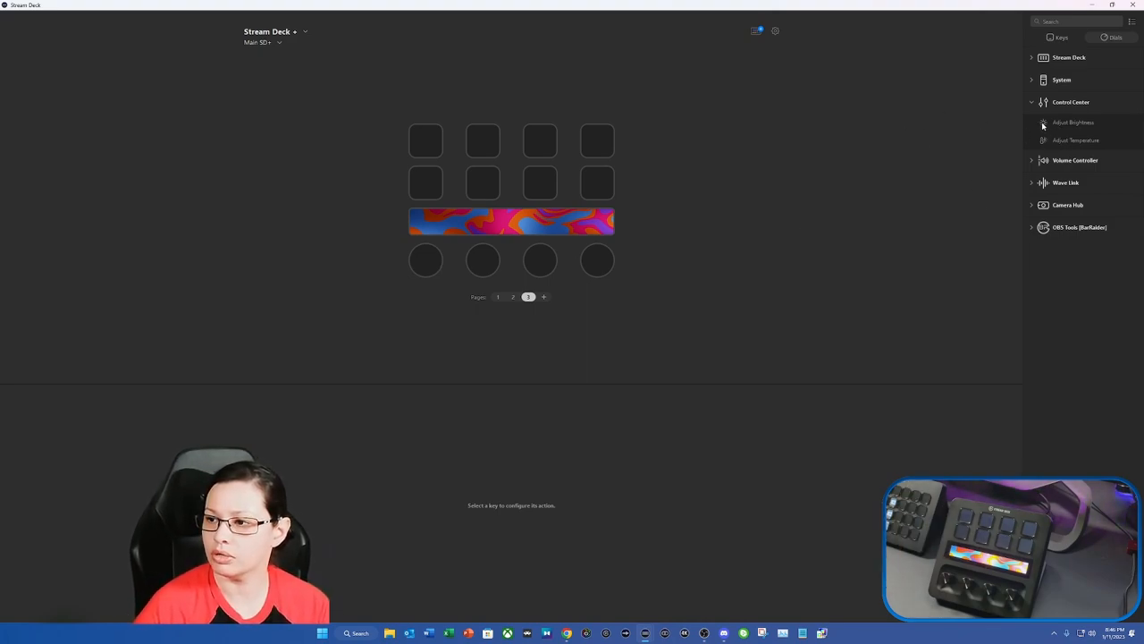
mouse_move(521, 276)
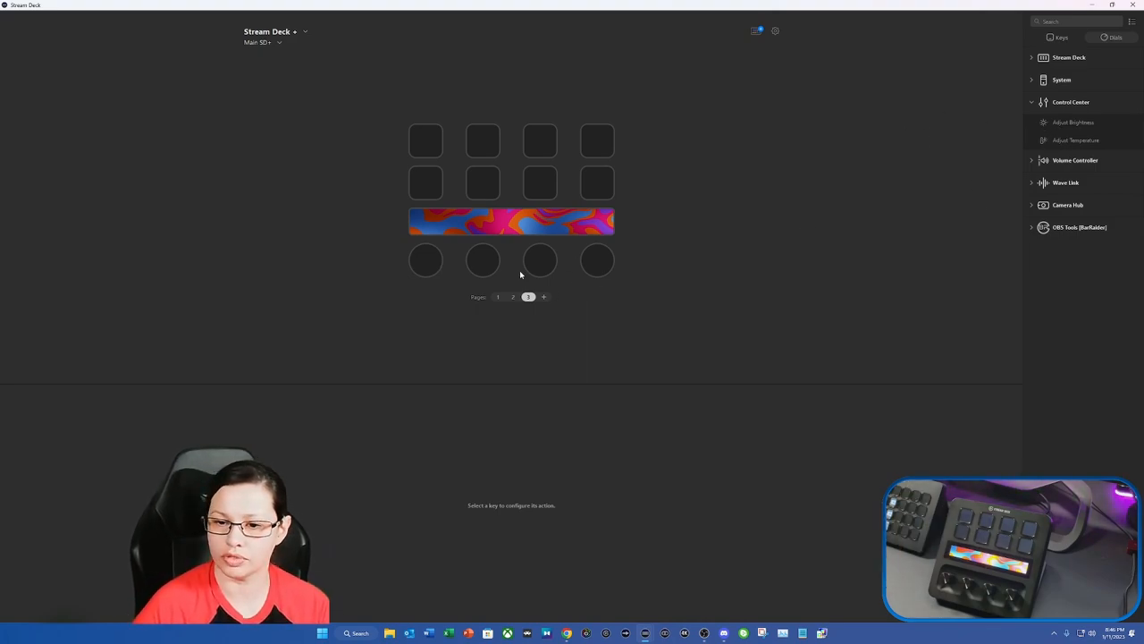
left_click(512, 222)
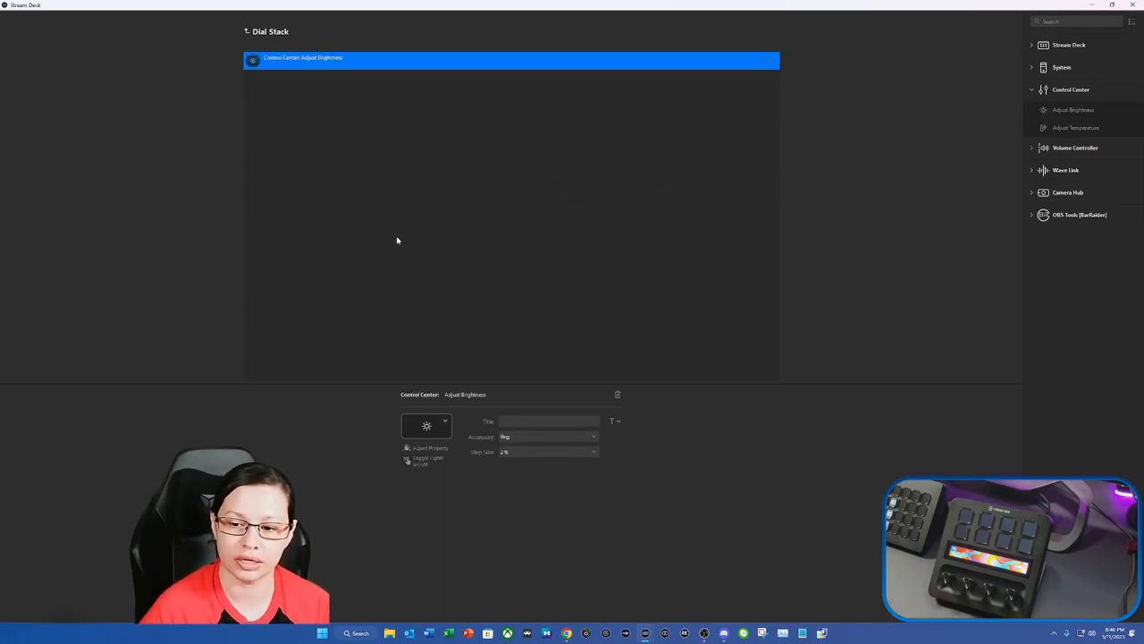
mouse_move(490, 412)
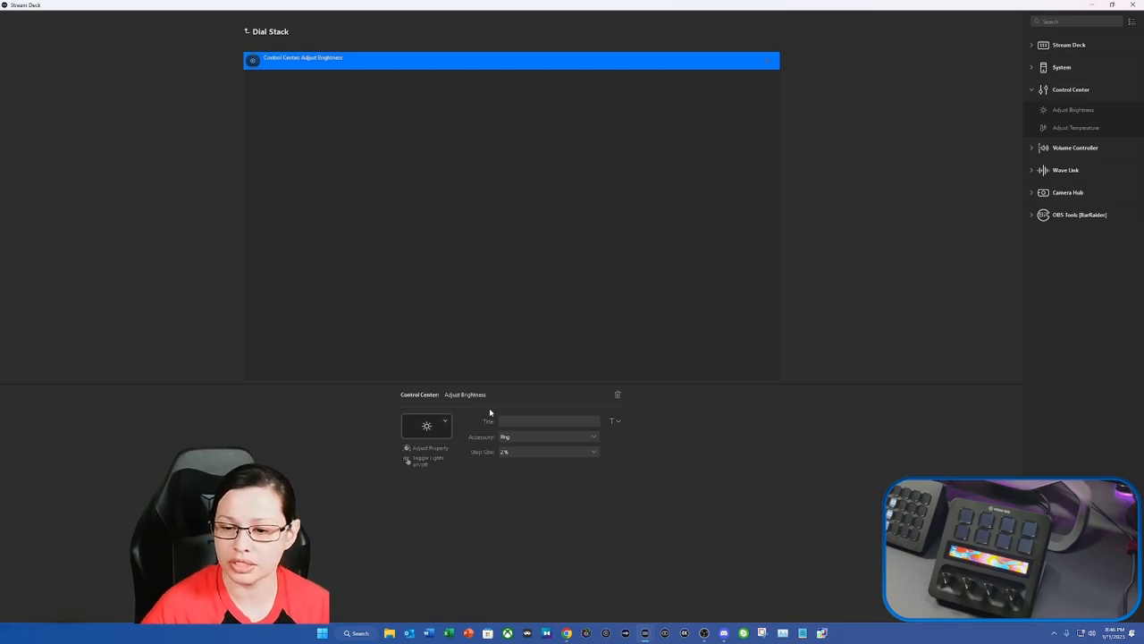
Step: Assign the first Adjust Brightness dial action to its light
left_click(547, 451)
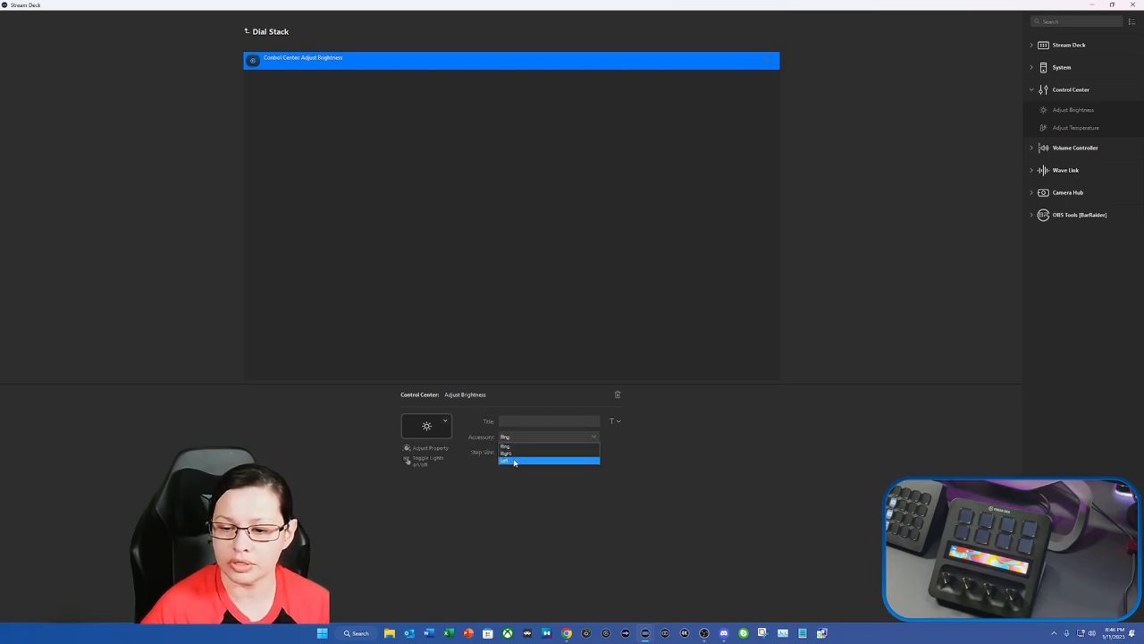
left_click(515, 461)
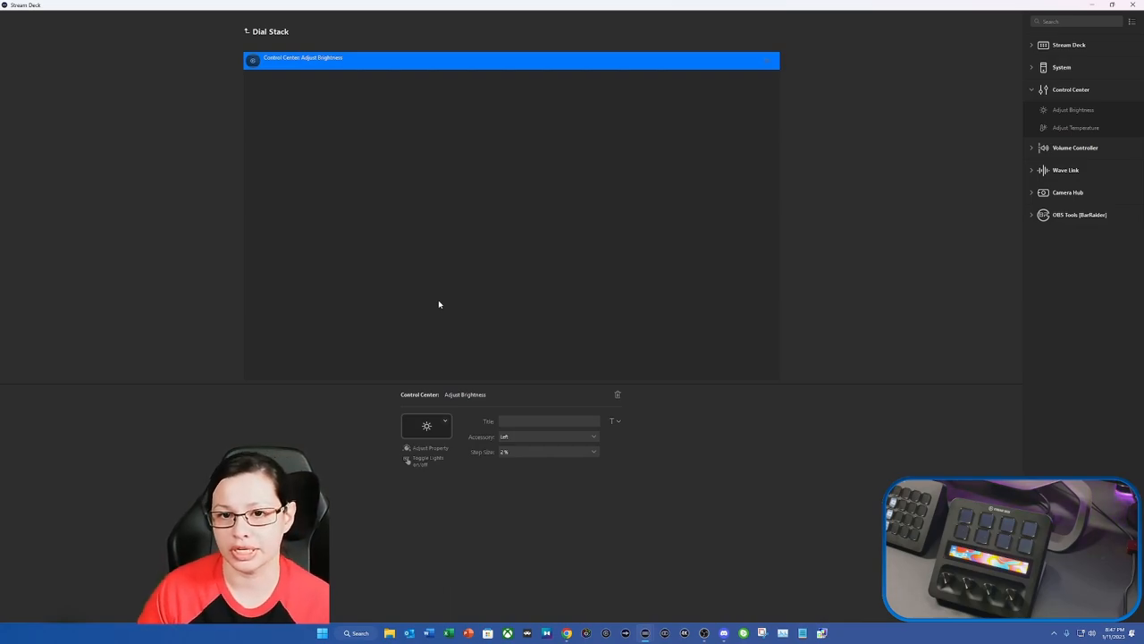
right_click(302, 57)
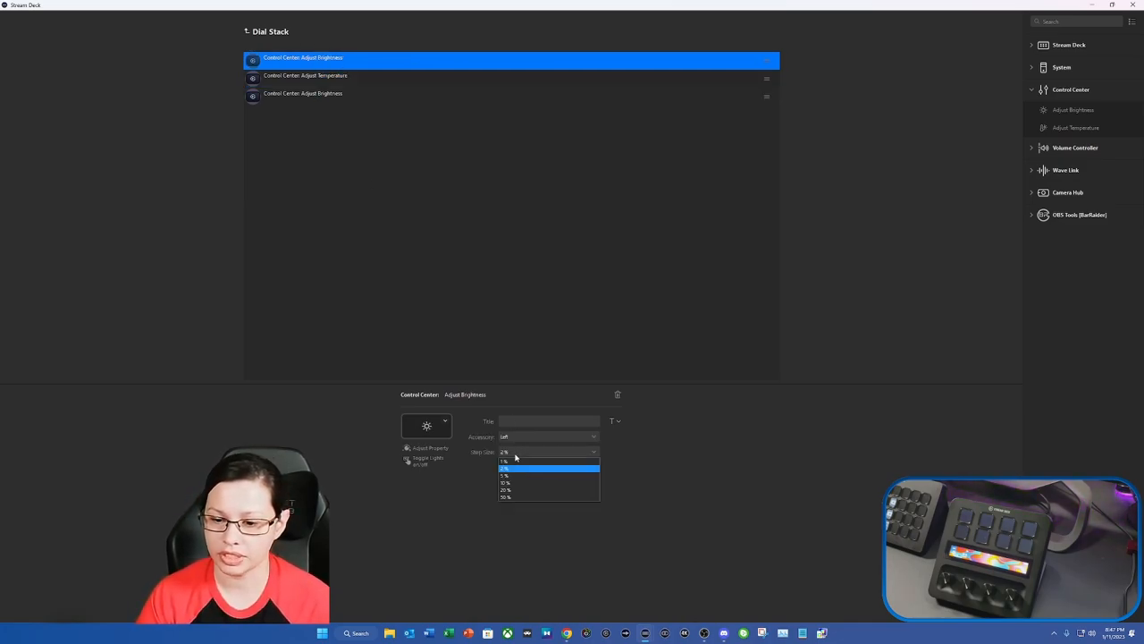
Step: Set brightness to the largest step size and remove the extra brightness entry from the stack
left_click(505, 469)
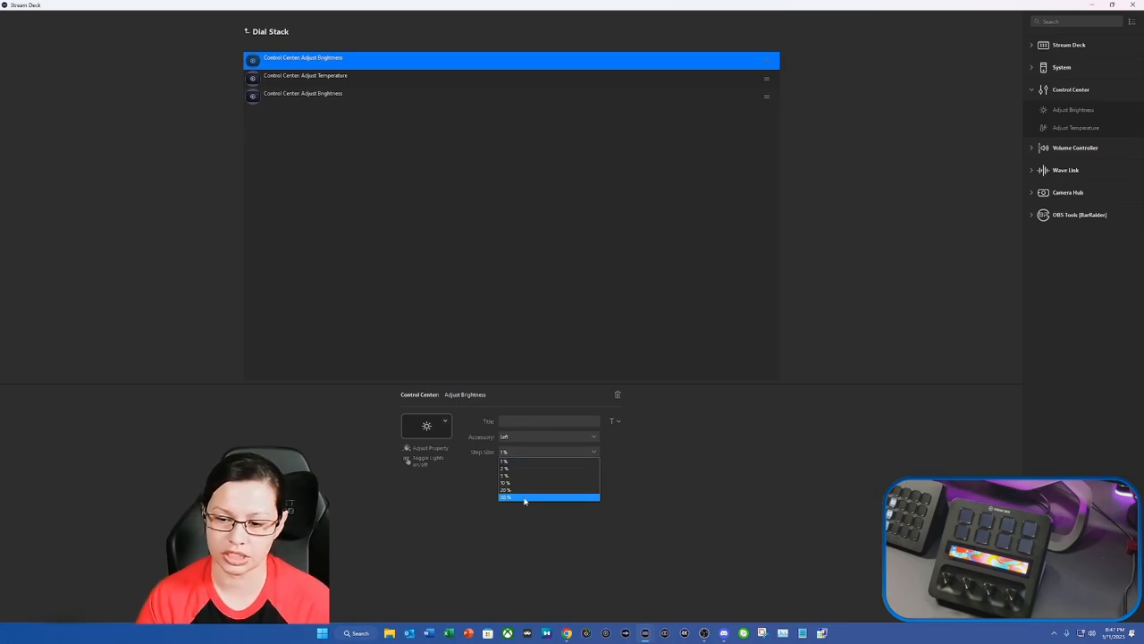
left_click(505, 497)
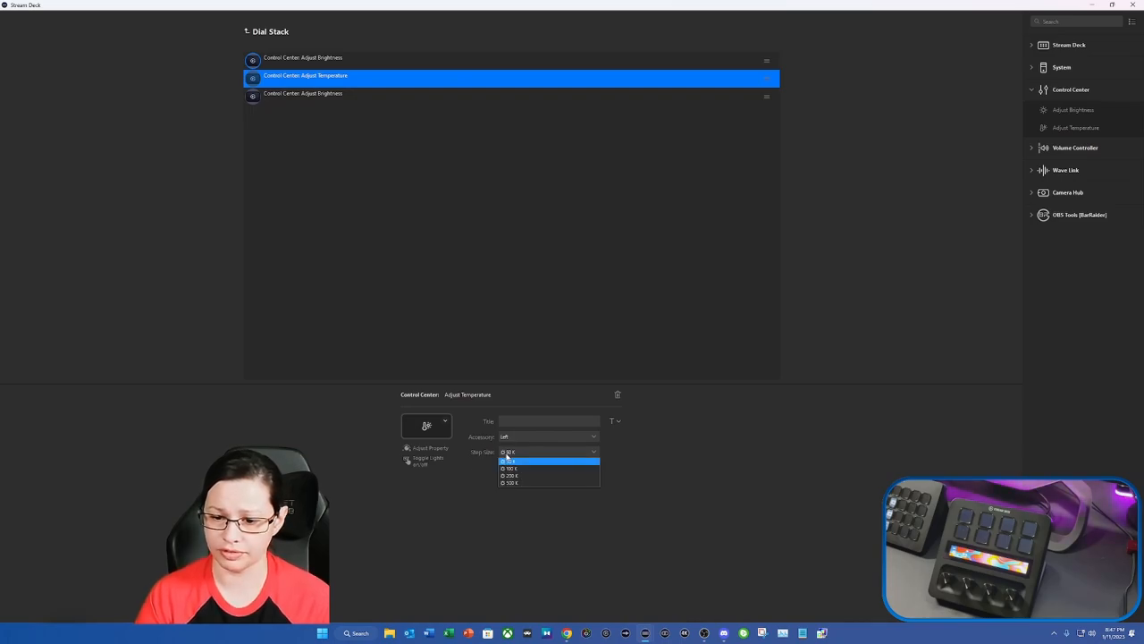
left_click(302, 93)
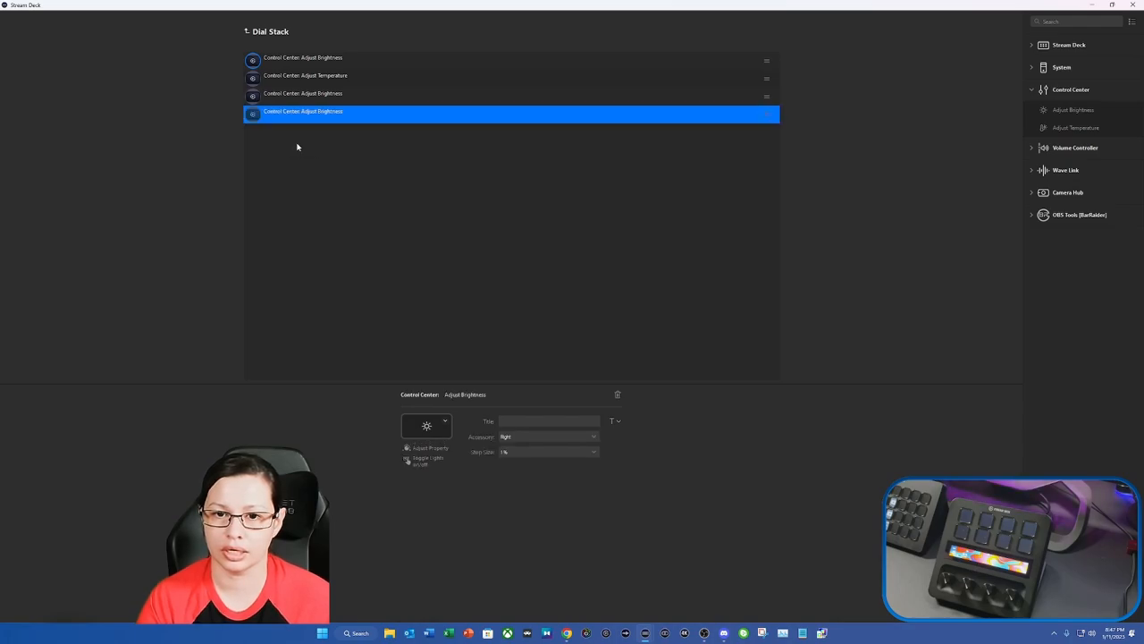
left_click(617, 395)
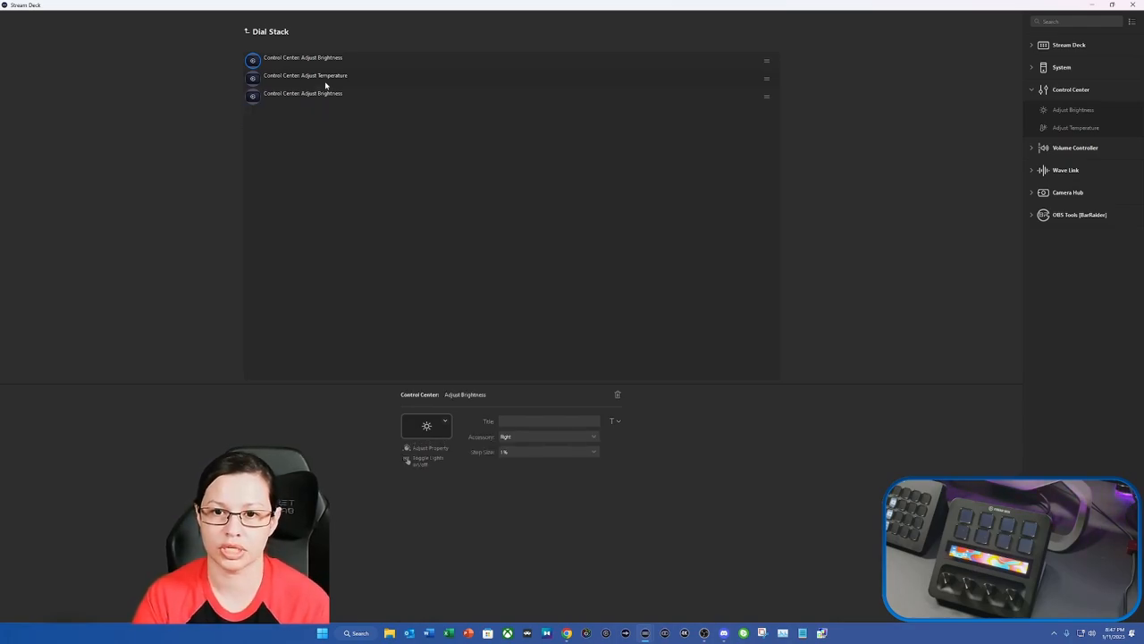
Step: Paste an Adjust Temperature action as the fourth stack entry and assign it to the second light
right_click(303, 93)
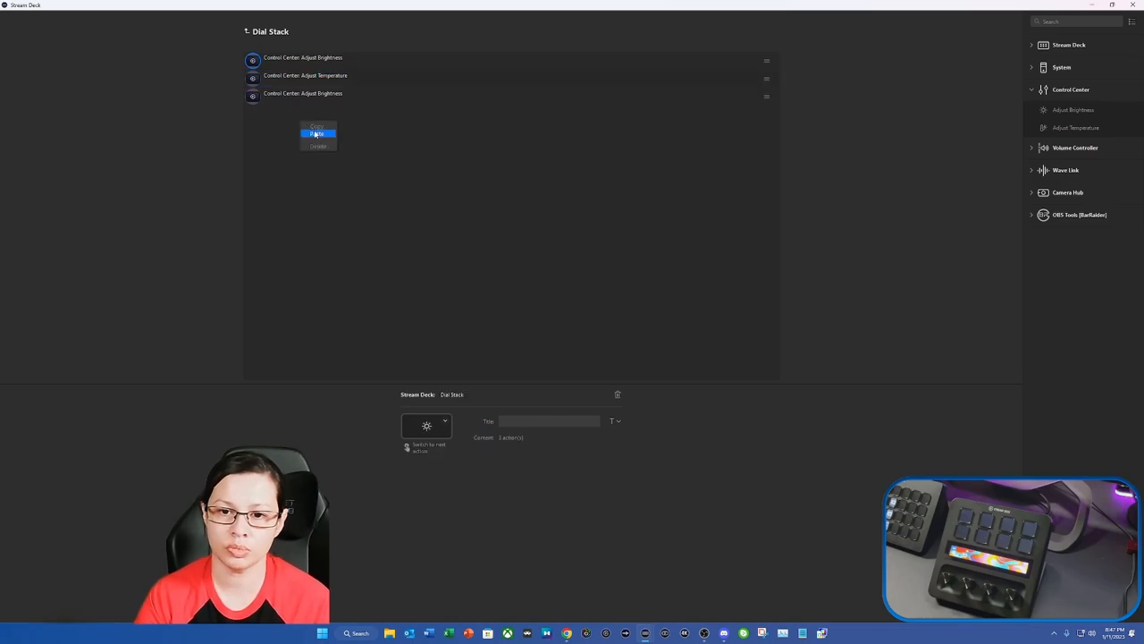
left_click(318, 134)
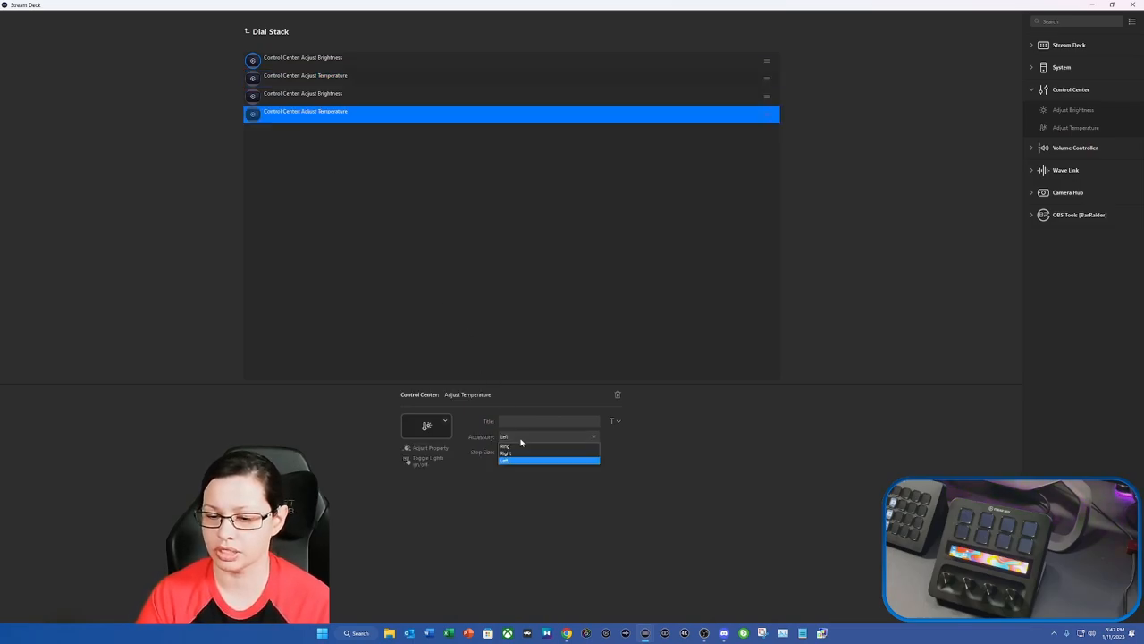
left_click(508, 455)
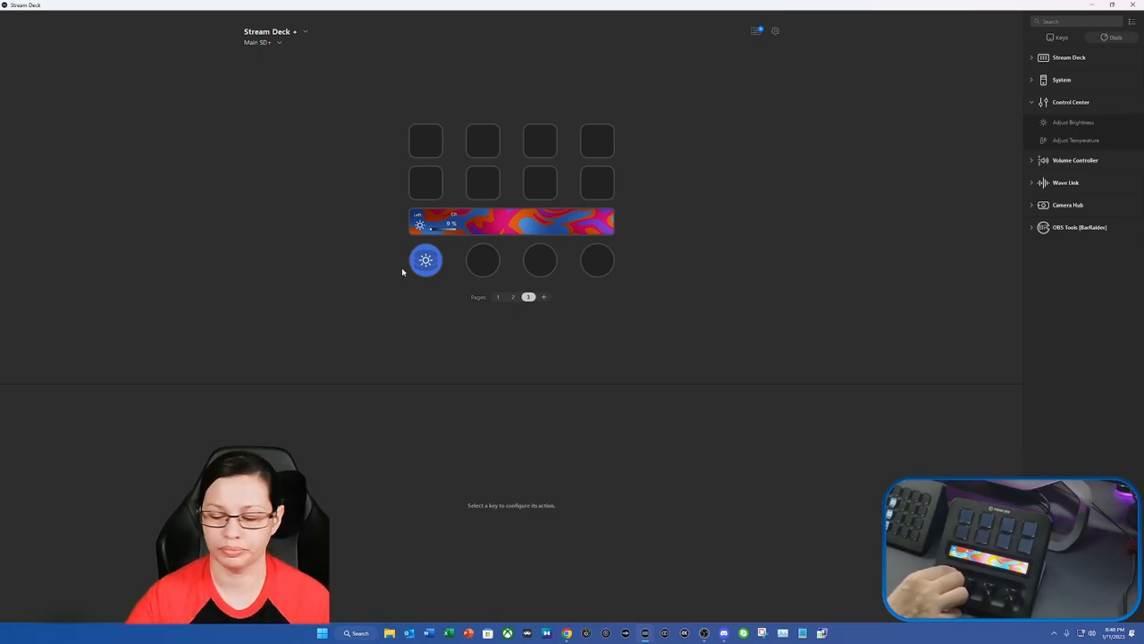
Step: Select the Stream Deck XL from the device list to show its Lights profile
left_click(425, 259)
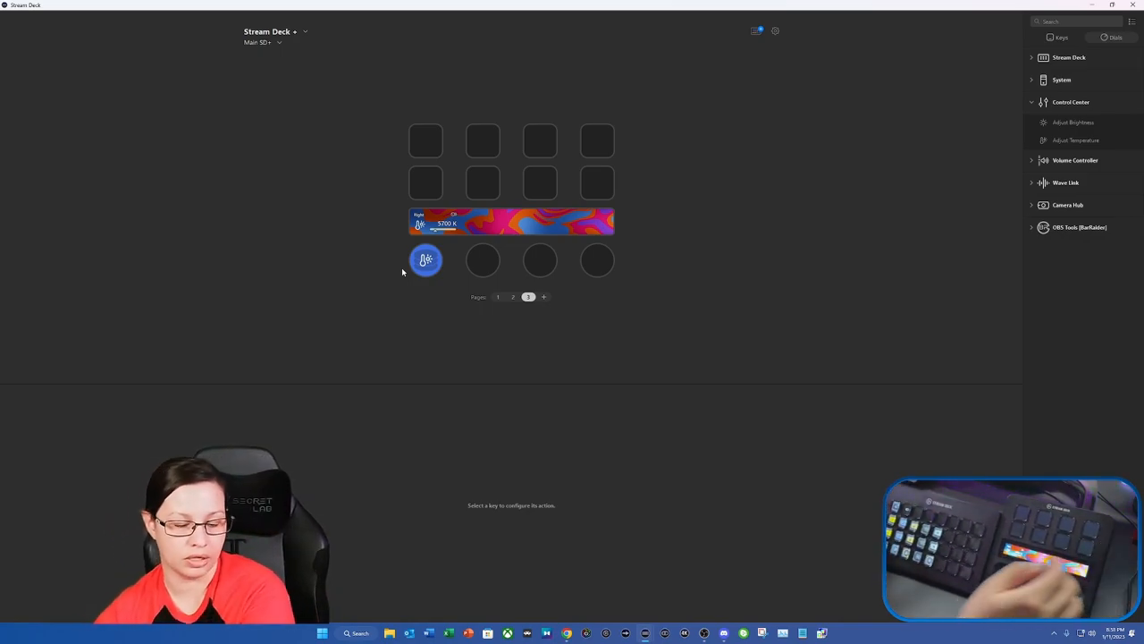
left_click(271, 32)
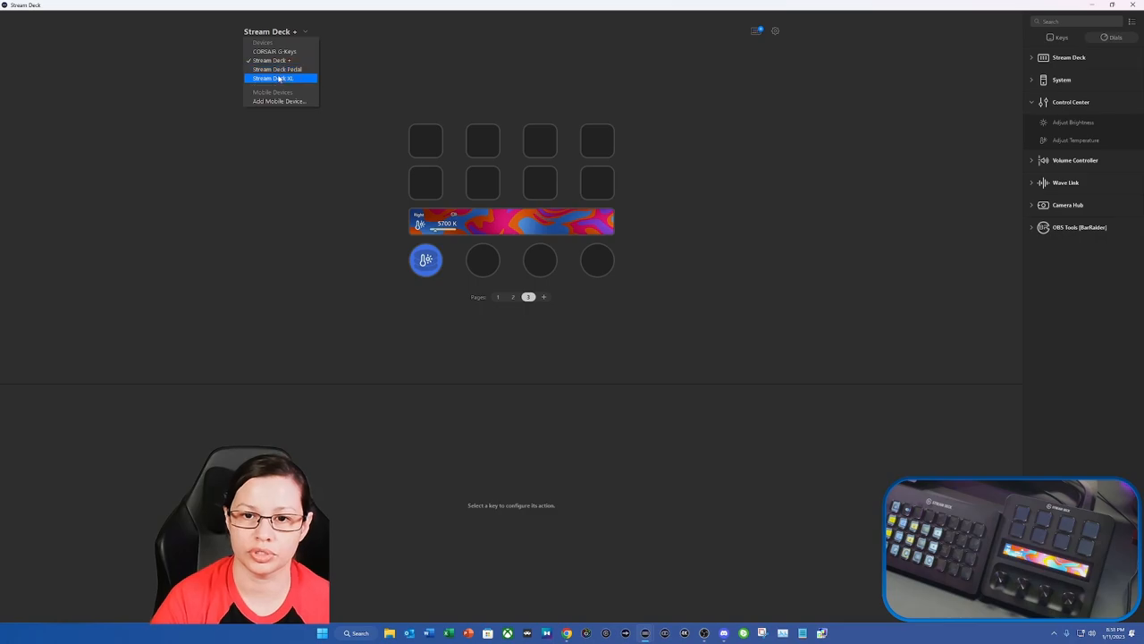
left_click(275, 79)
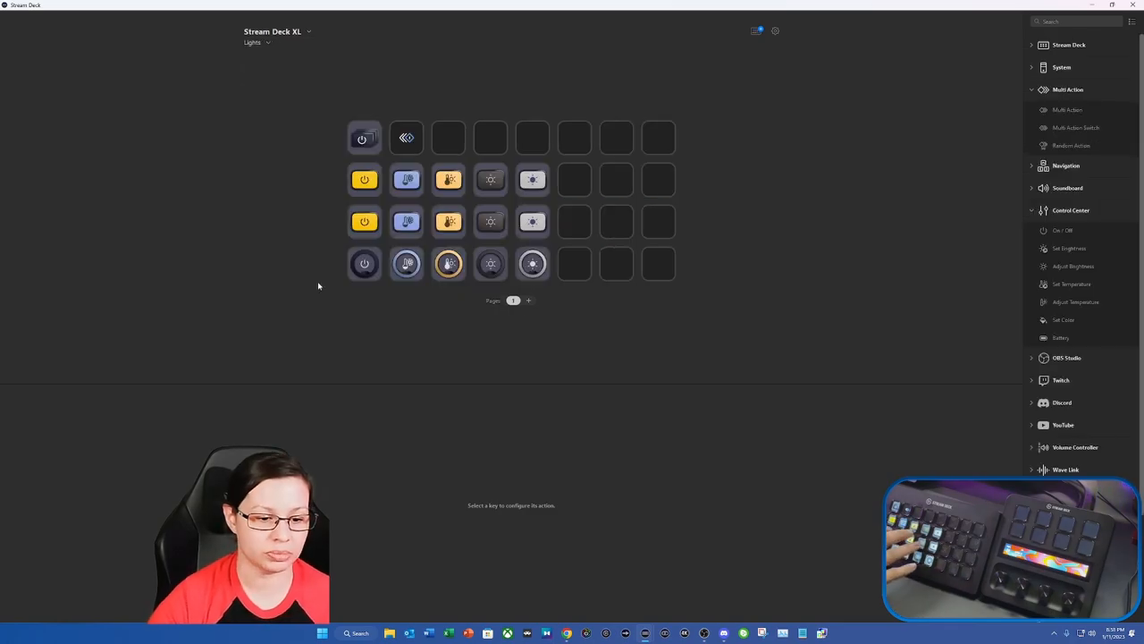